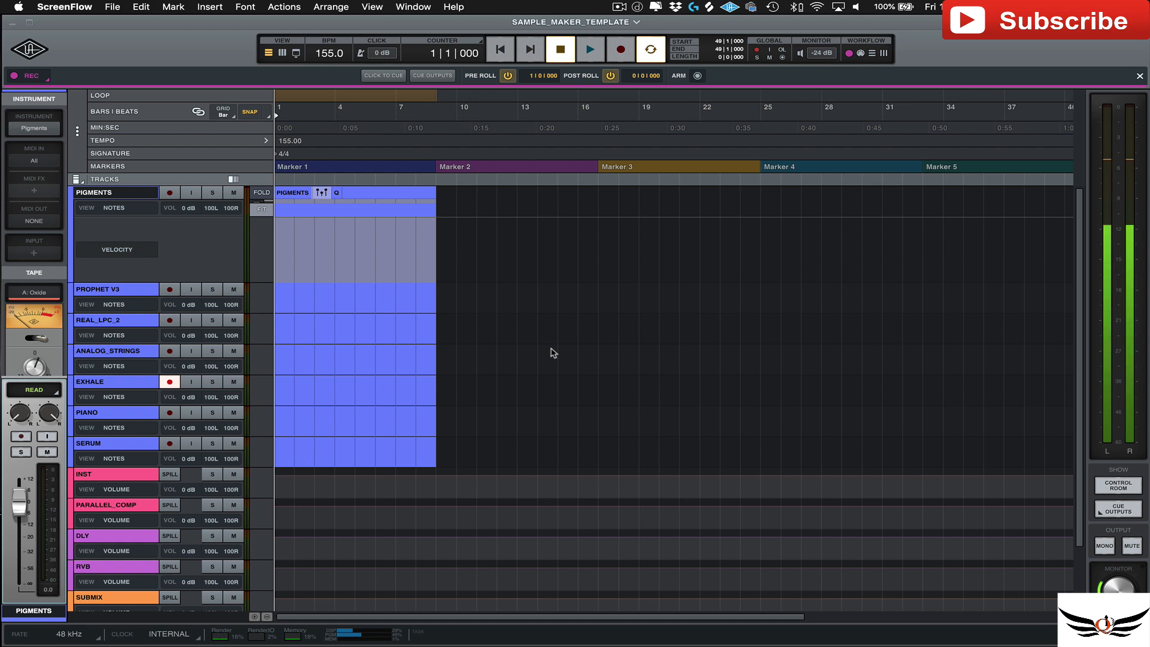
{"action": "mouse_move", "coordinate": [126, 242]}
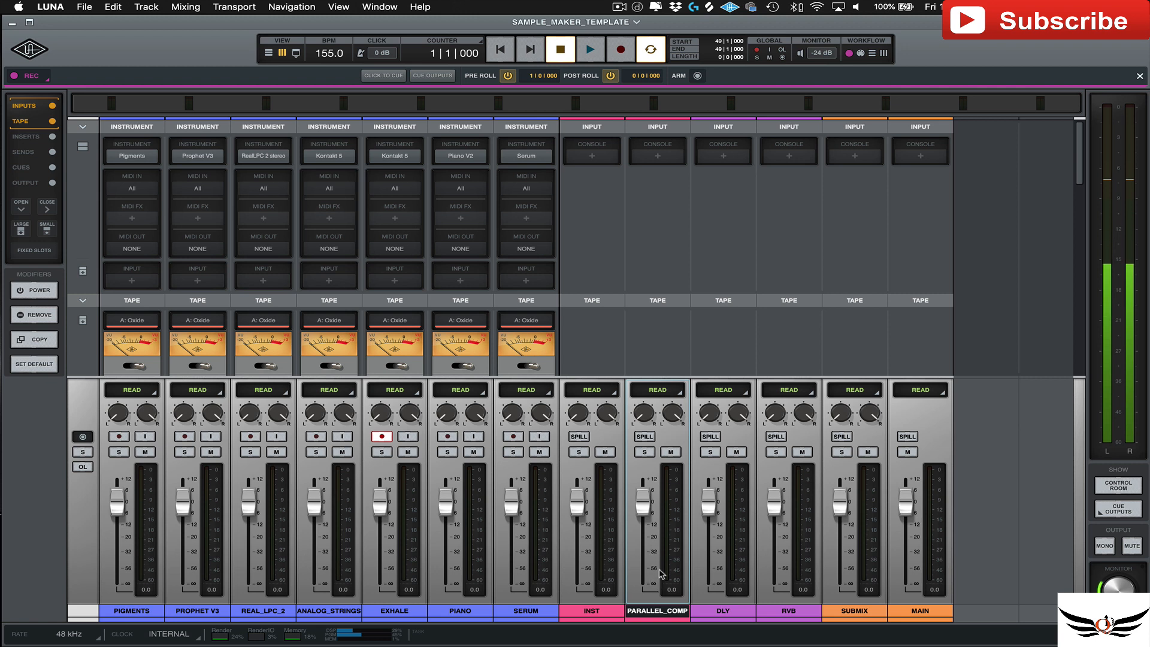
{"action": "mouse_move", "coordinate": [719, 196]}
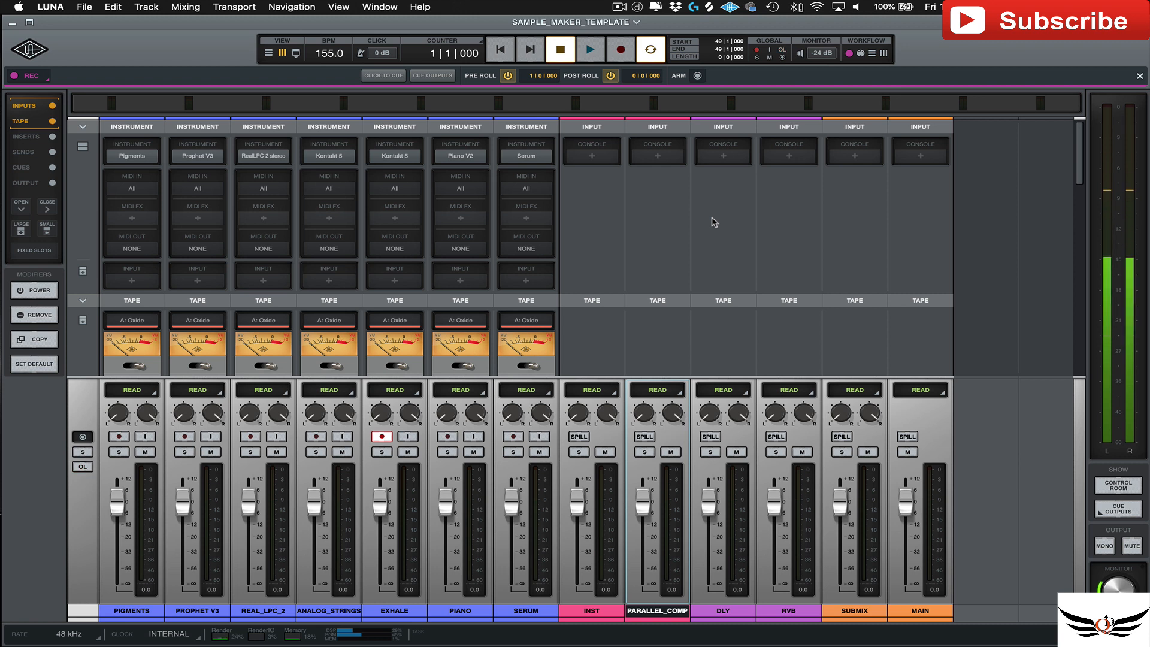
Step: Select the DLY bus channel strip in the mixer
{"action": "left_click", "coordinate": [82, 466]}
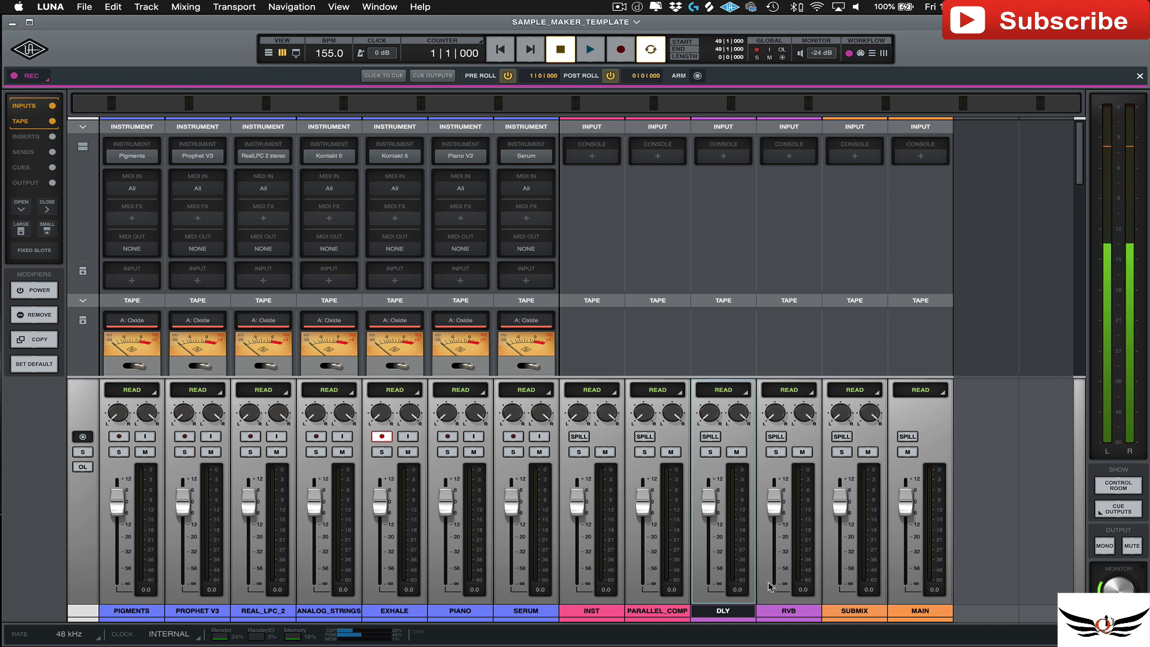
{"action": "mouse_move", "coordinate": [417, 87]}
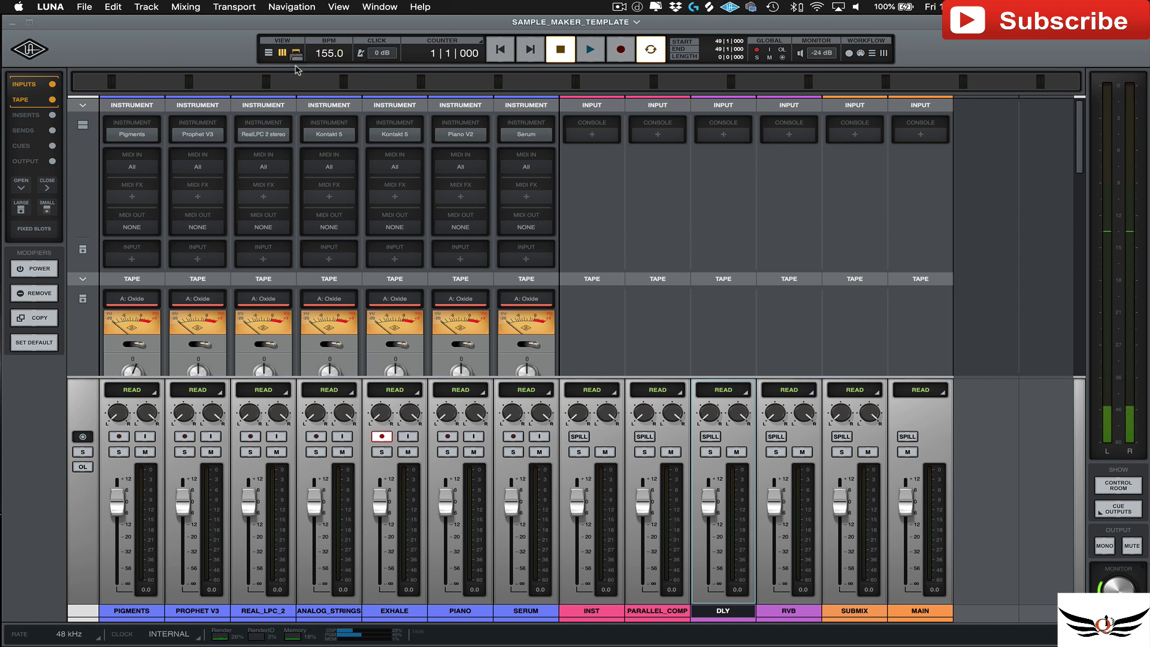
Step: Show the TRACKS list beside the mixer and the CUES sends section, with output routing scrolled into view
{"action": "left_click", "coordinate": [295, 54]}
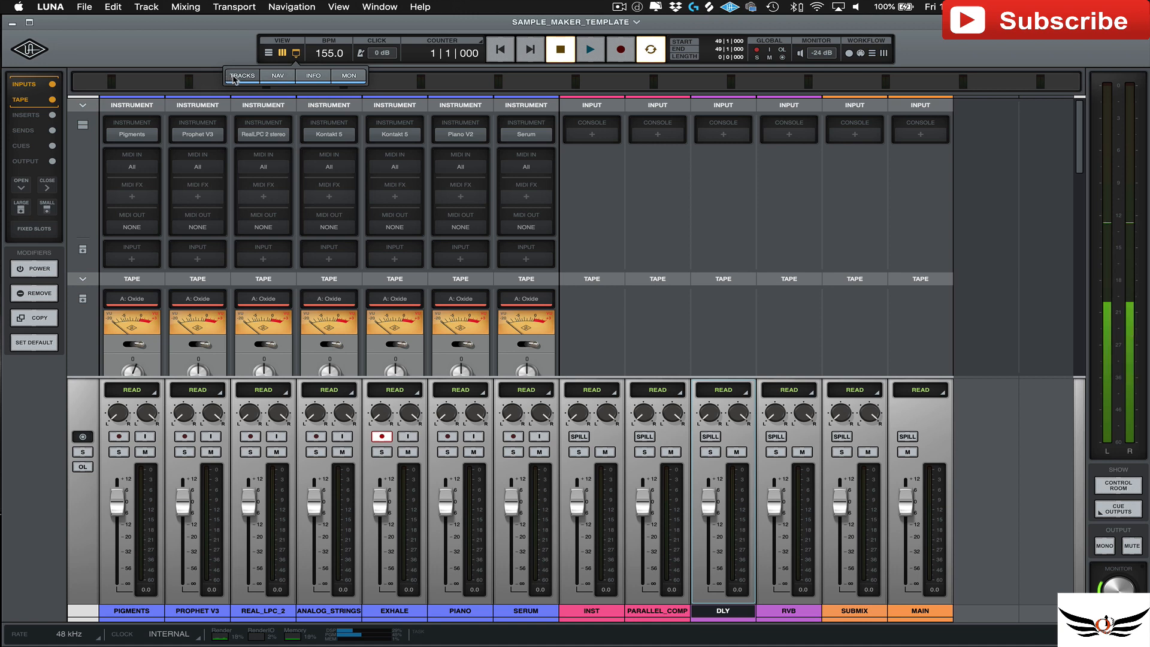
{"action": "left_click", "coordinate": [242, 76]}
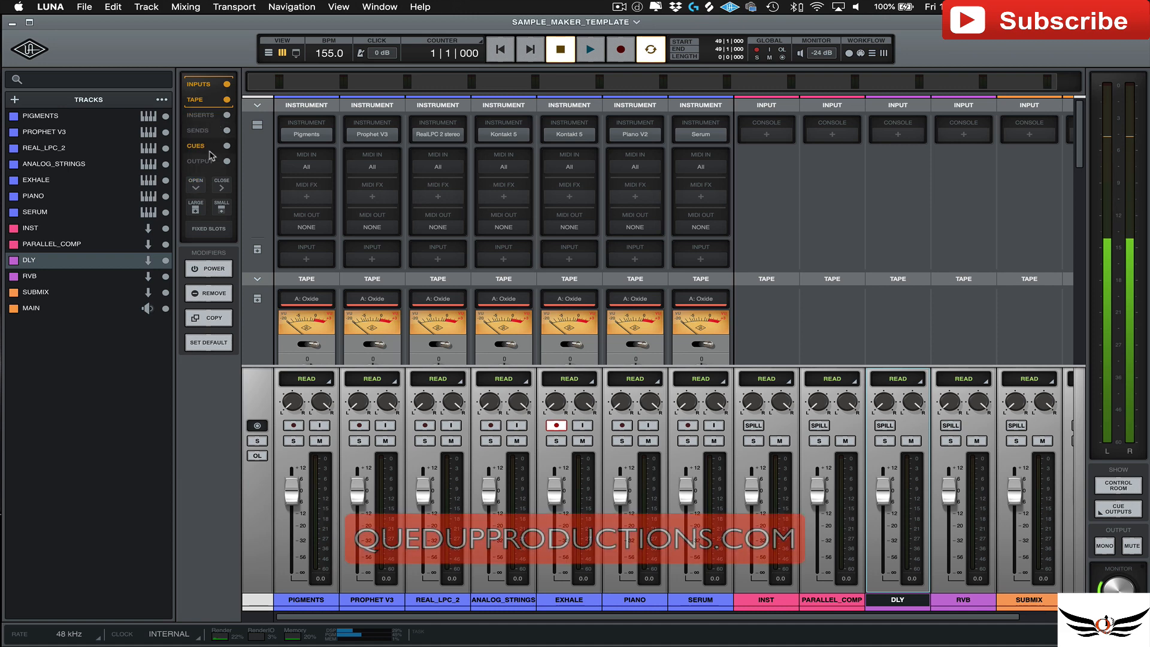
{"action": "left_click", "coordinate": [196, 145]}
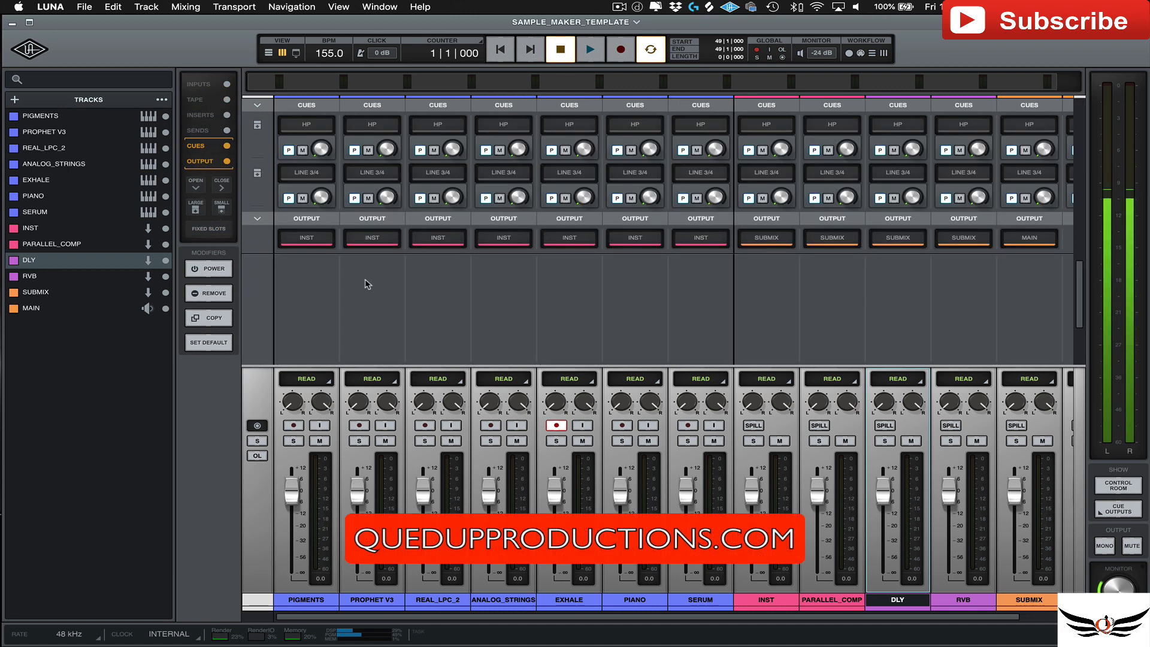
{"action": "scroll", "scroll_direction": "right", "scroll_amount": 3}
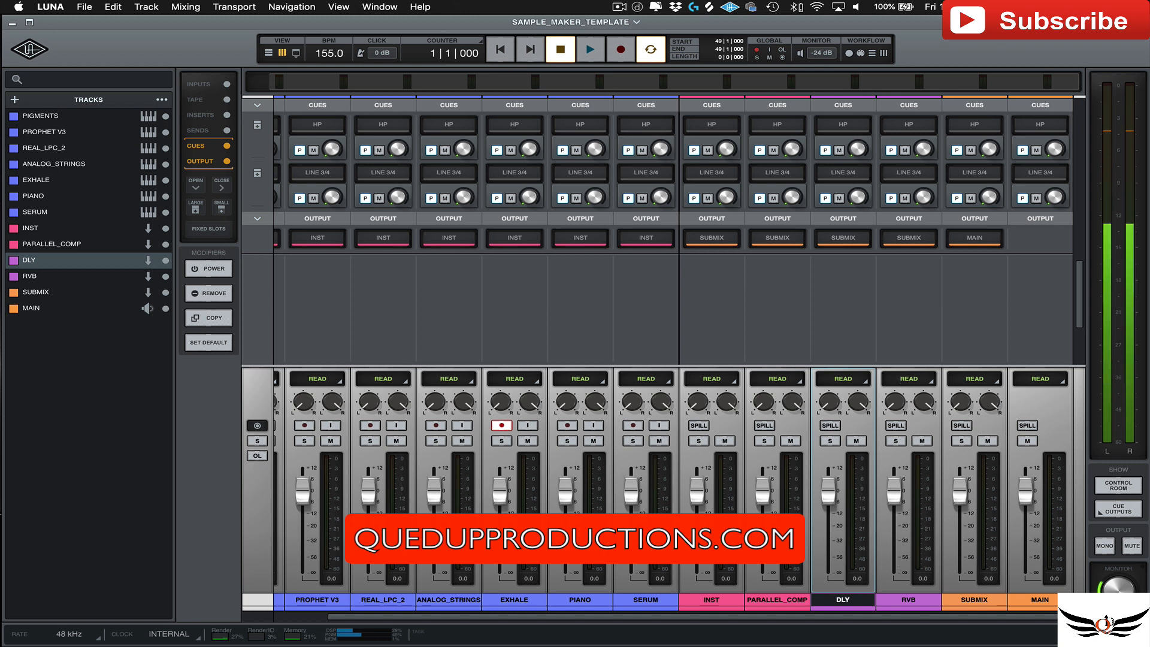
{"action": "left_click", "coordinate": [256, 455]}
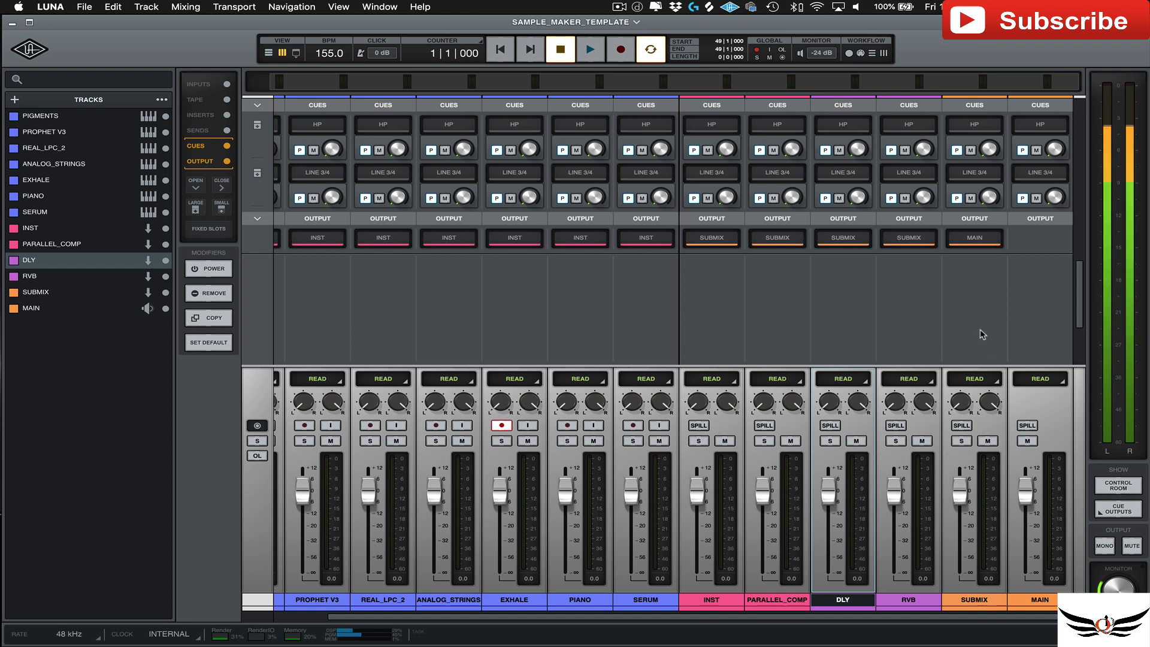
{"action": "mouse_move", "coordinate": [963, 318]}
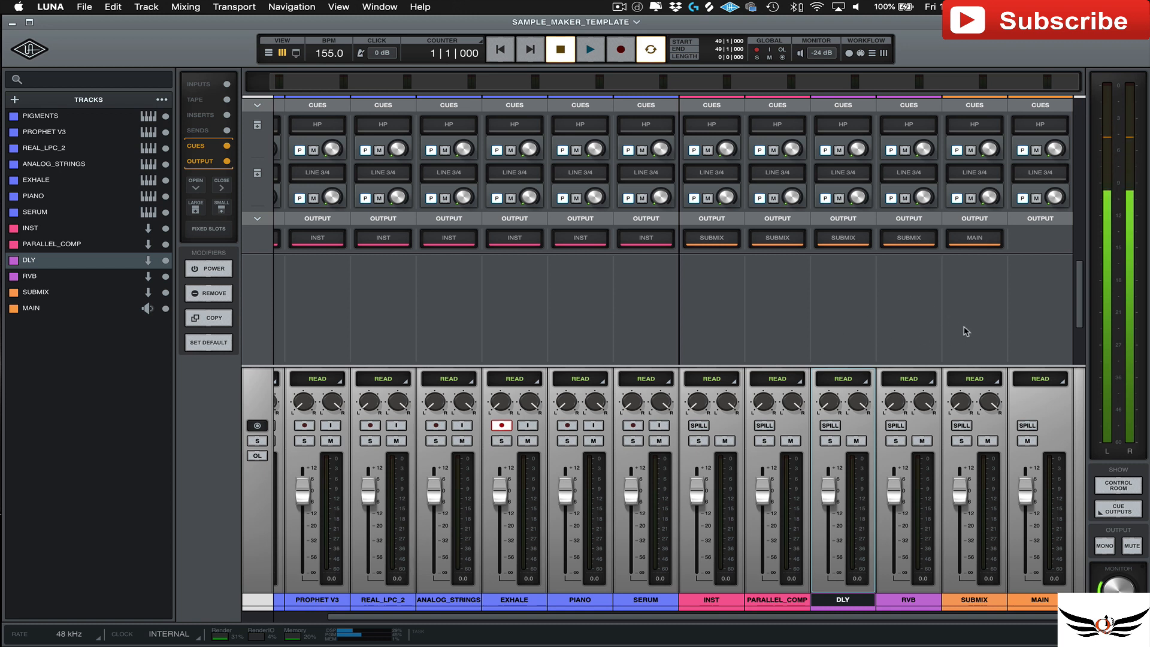
{"action": "mouse_move", "coordinate": [707, 343]}
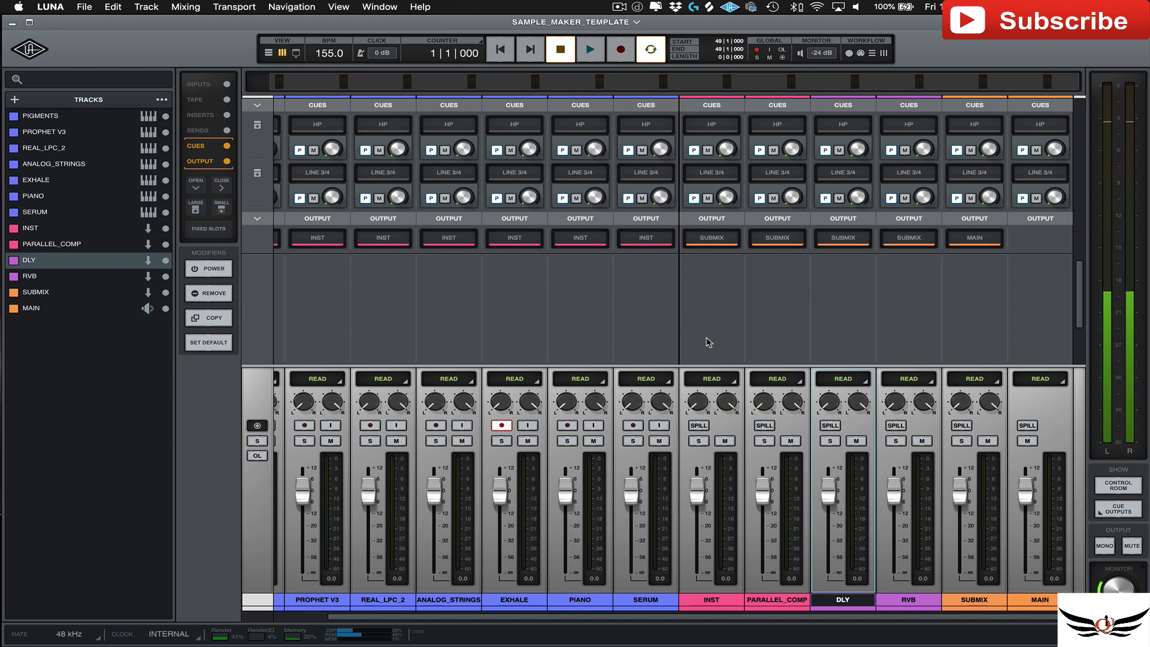
{"action": "left_click", "coordinate": [256, 455]}
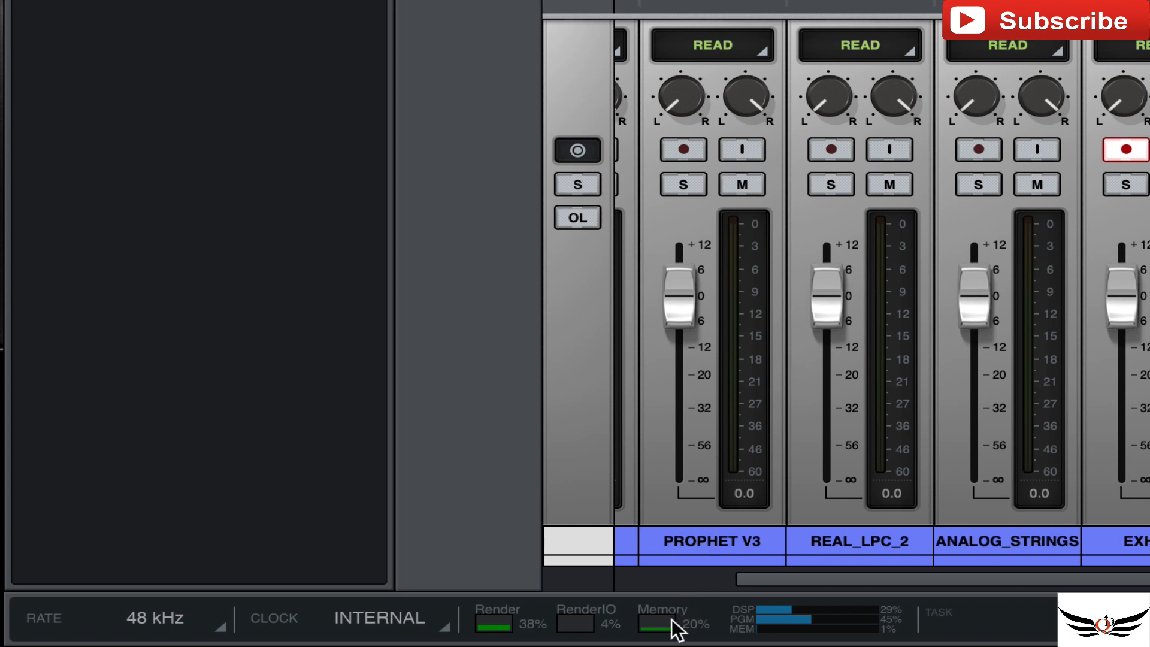
{"action": "mouse_move", "coordinate": [669, 643]}
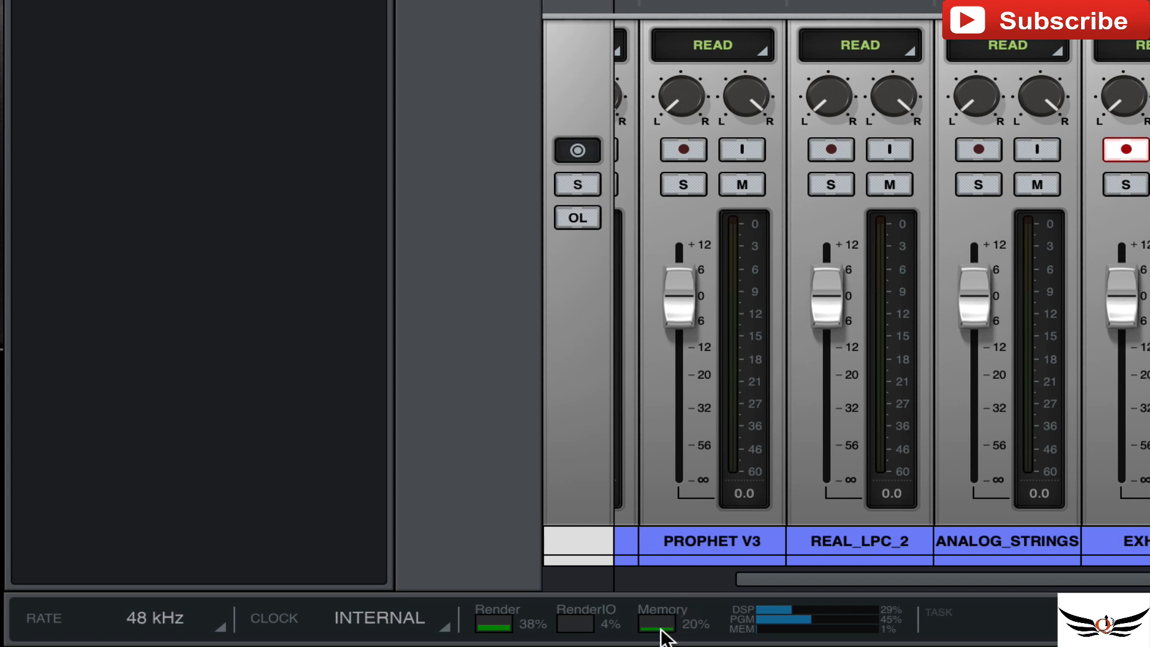
{"action": "mouse_move", "coordinate": [685, 632]}
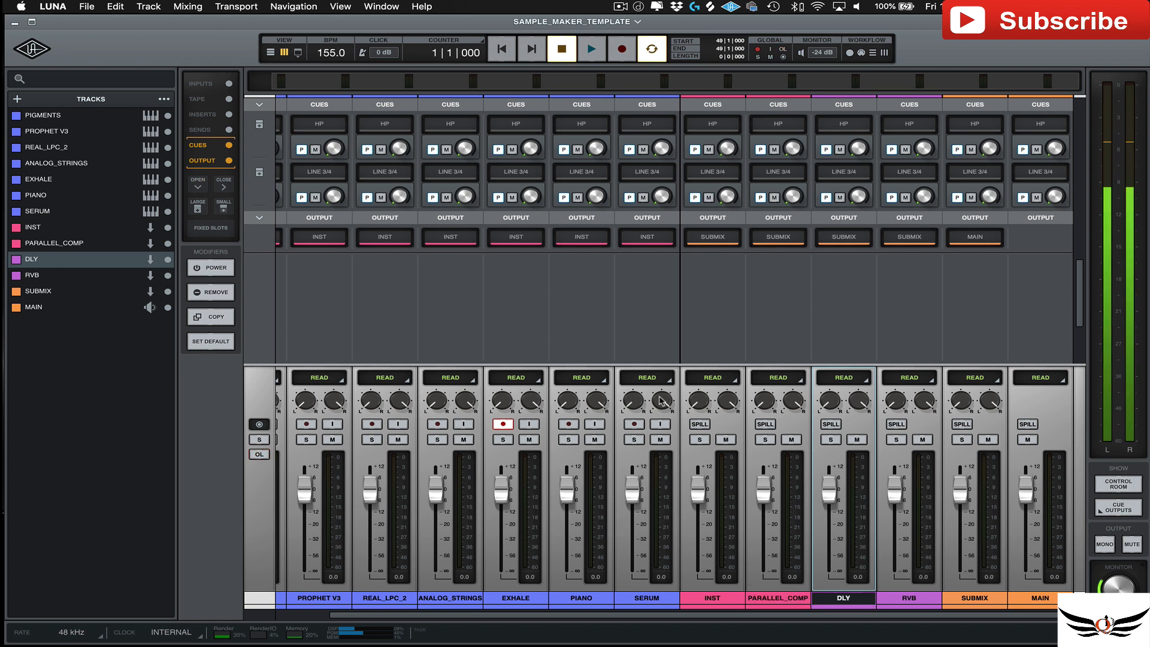
Step: Show SENDS, INSERTS and TAPE sections, trying full send faders before settling on compact send knobs
{"action": "left_click", "coordinate": [201, 130]}
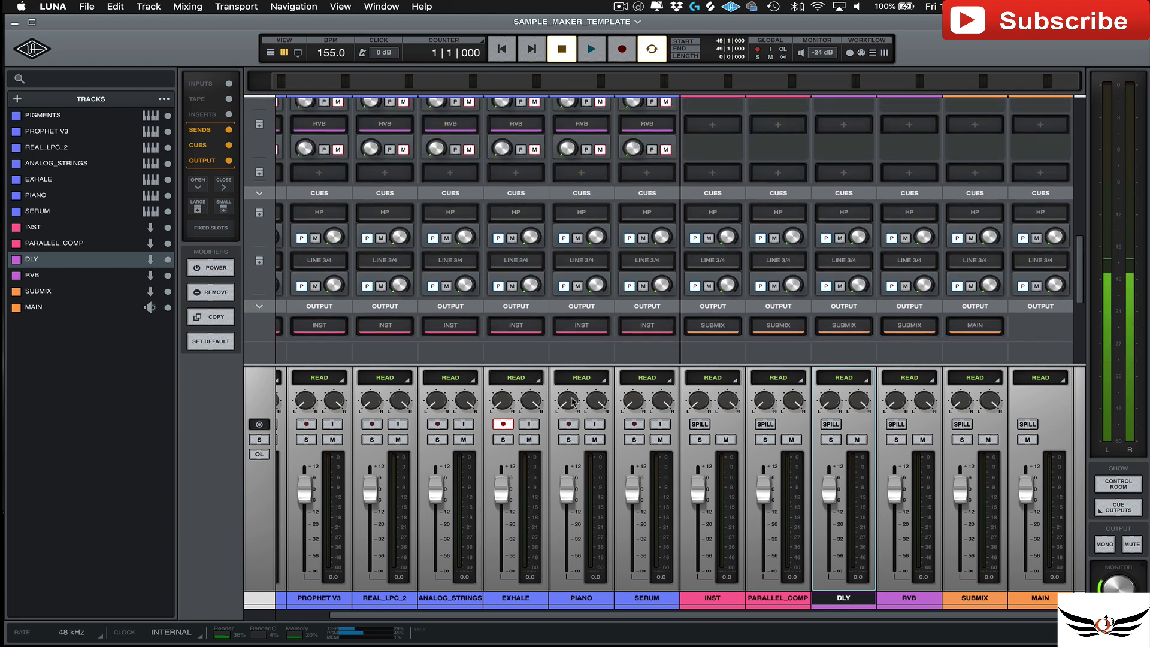
{"action": "left_click", "coordinate": [202, 114]}
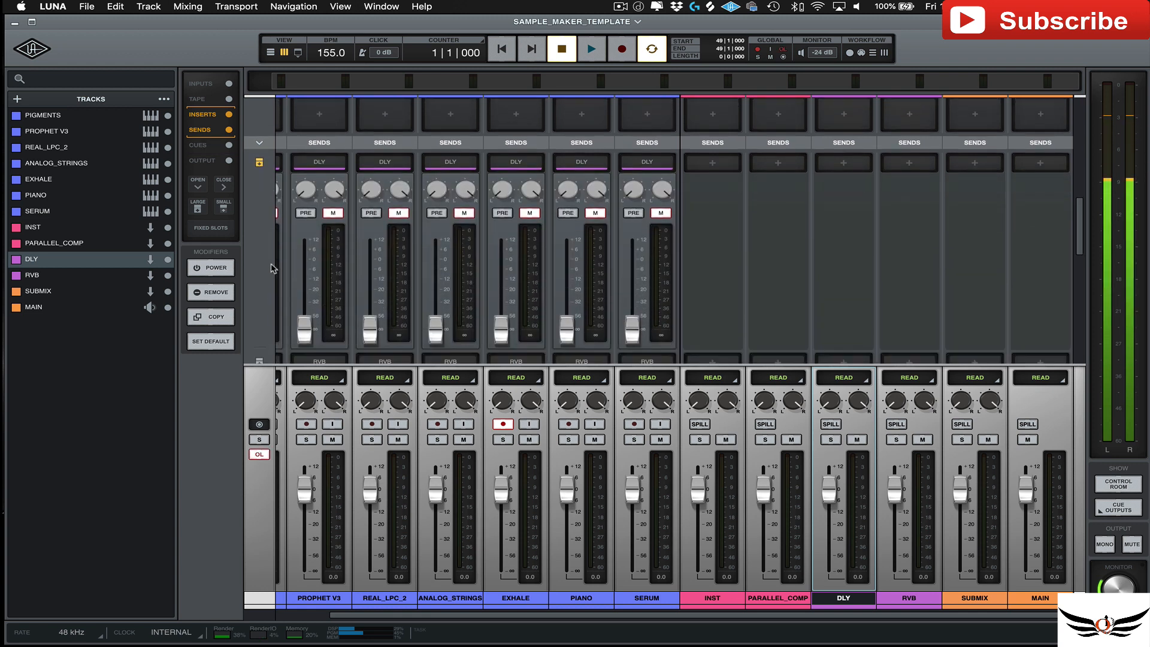
{"action": "mouse_move", "coordinate": [574, 238]}
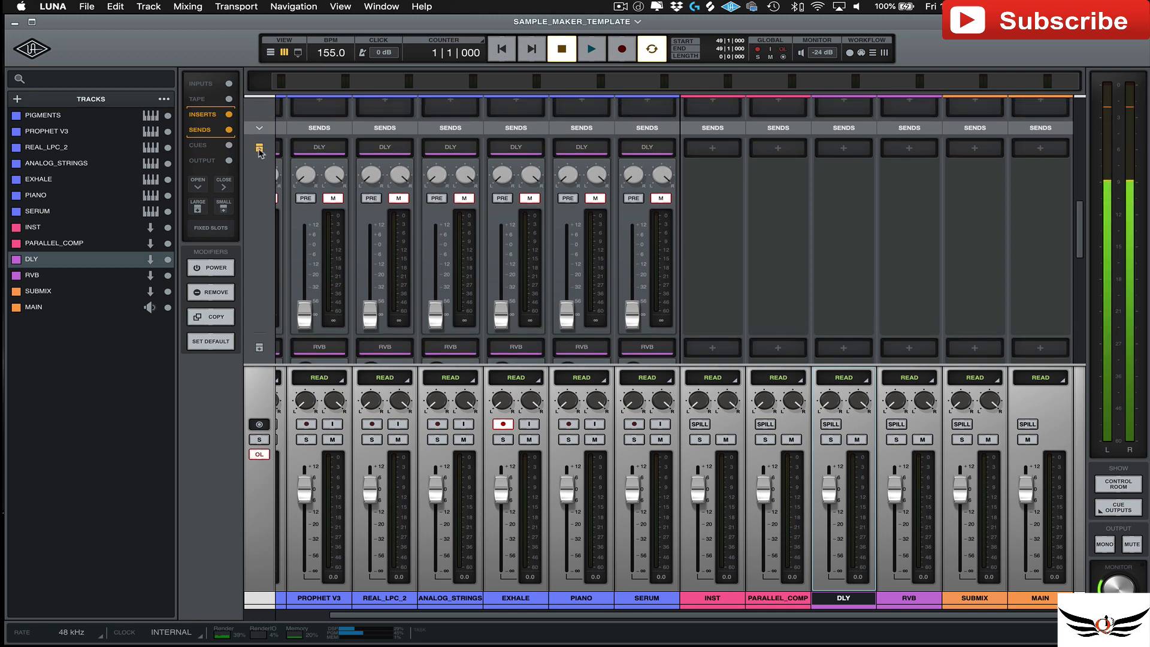
{"action": "left_click", "coordinate": [199, 145]}
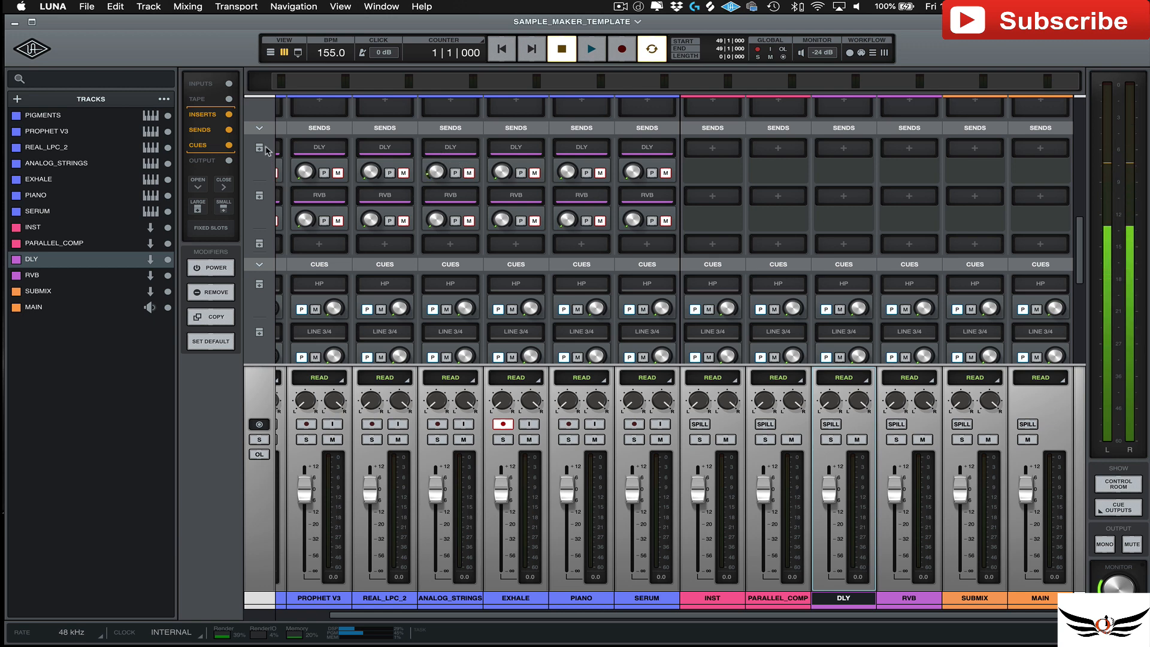
{"action": "left_click", "coordinate": [259, 149]}
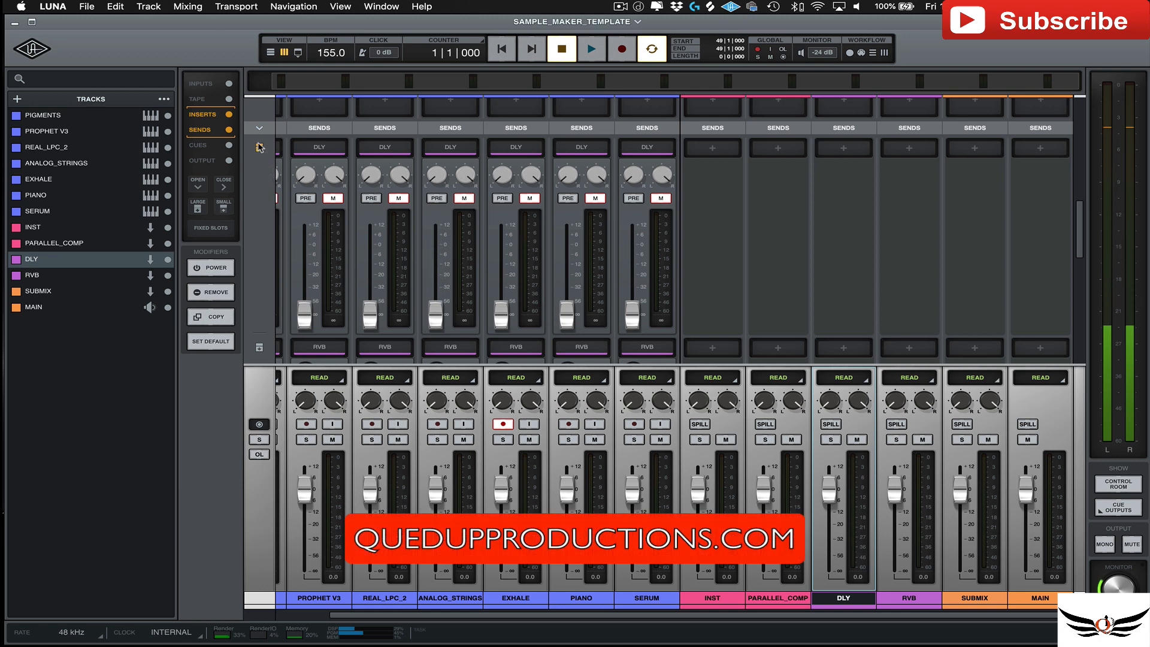
{"action": "left_click", "coordinate": [198, 145]}
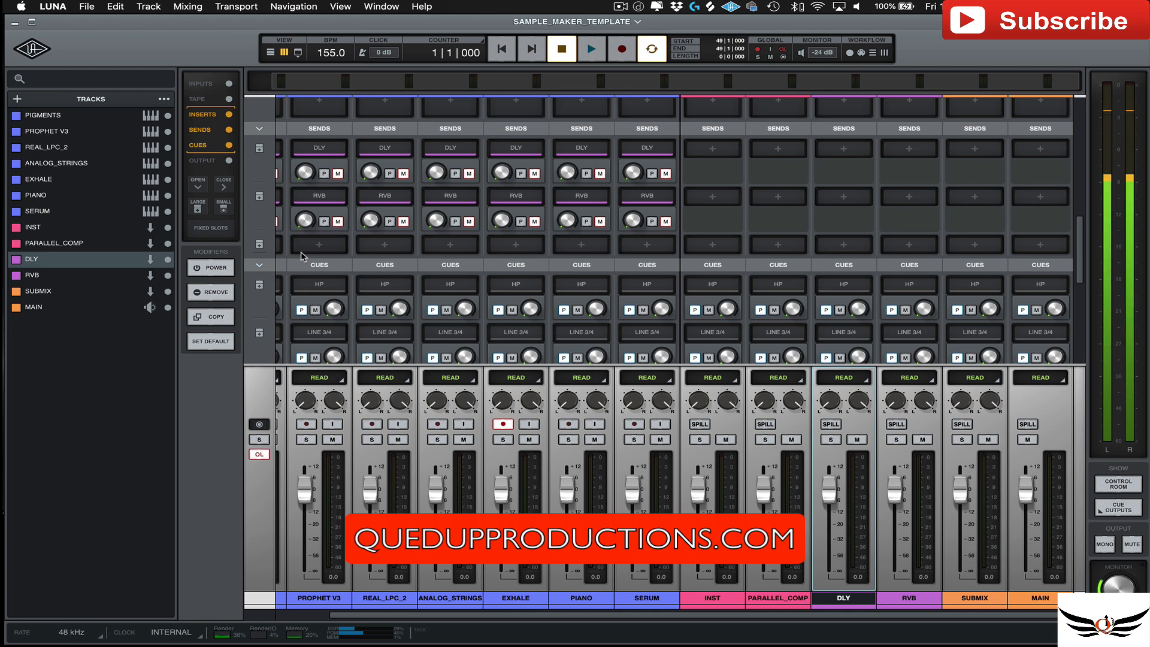
{"action": "left_click", "coordinate": [198, 98]}
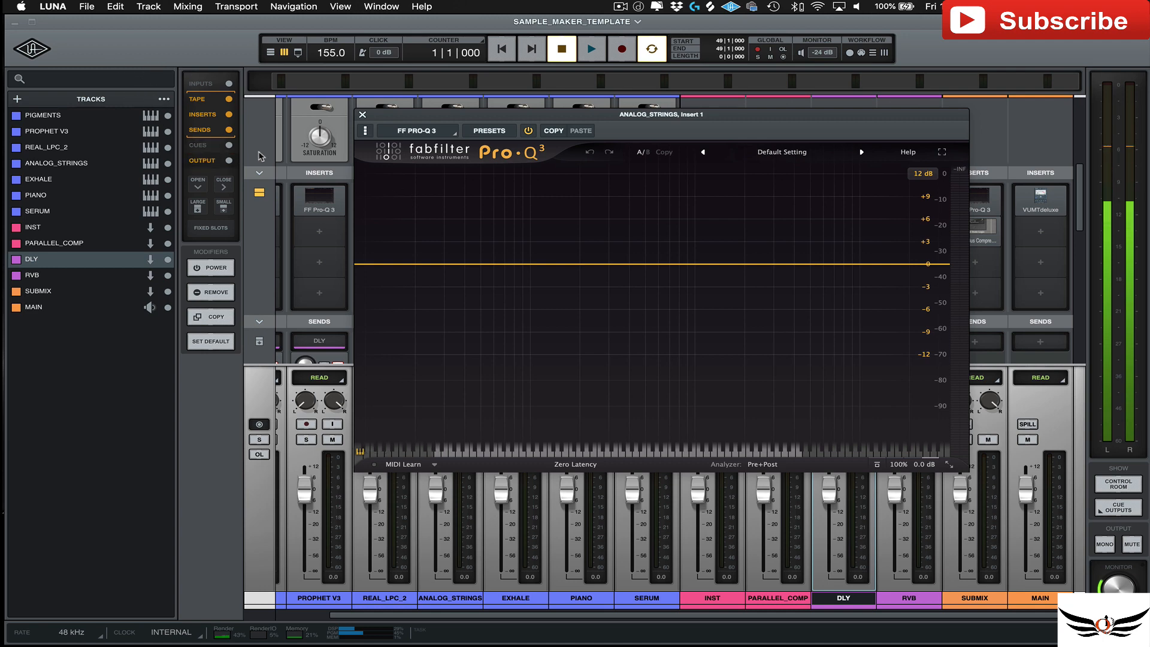
Step: Close Pro-Q 3 and load the LEVELS plugin onto the INST bus's third insert
{"action": "left_click", "coordinate": [361, 113]}
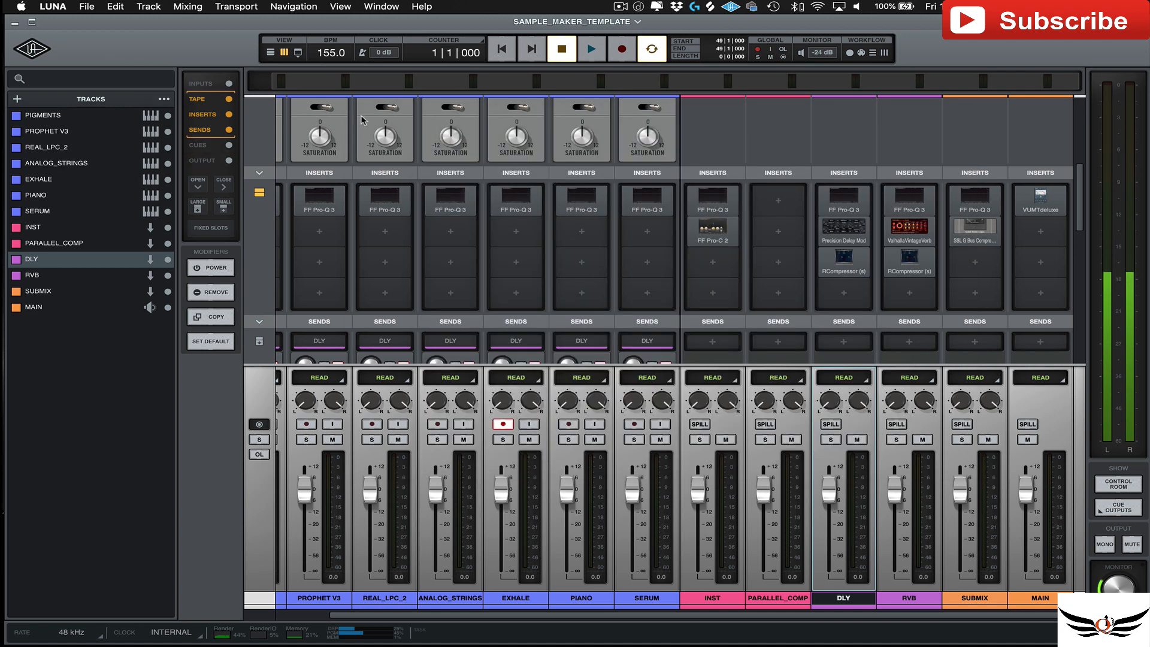
{"action": "left_click", "coordinate": [711, 263]}
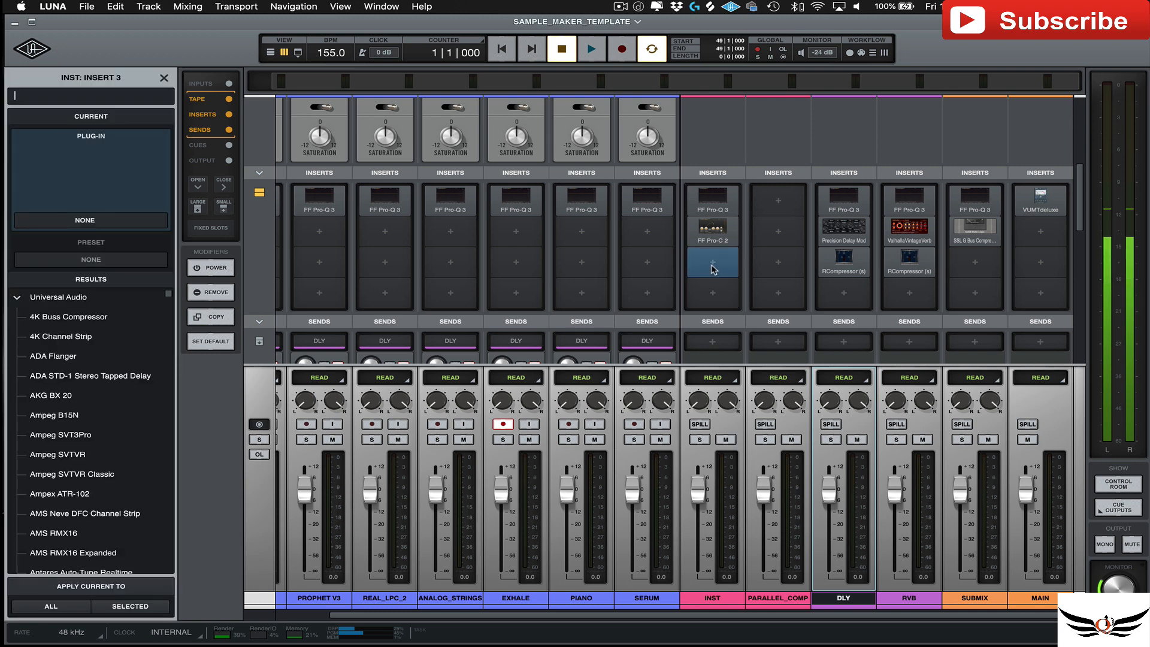
{"action": "scroll", "scroll_direction": "down", "scroll_amount": 3}
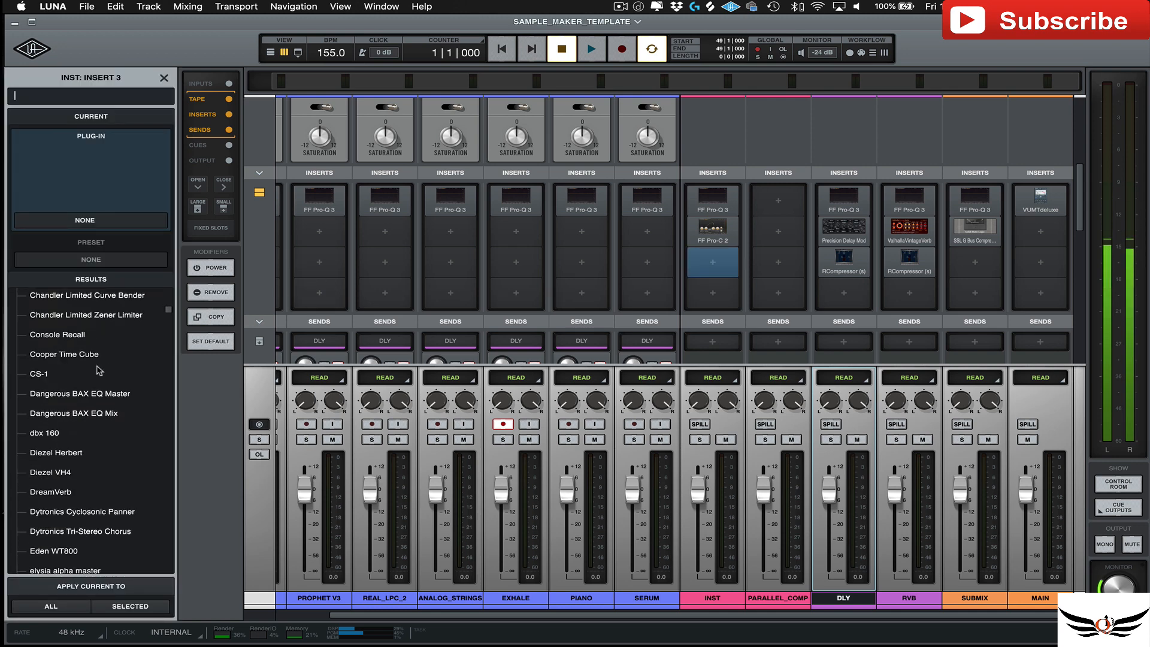
{"action": "scroll", "scroll_direction": "down", "scroll_amount": 3}
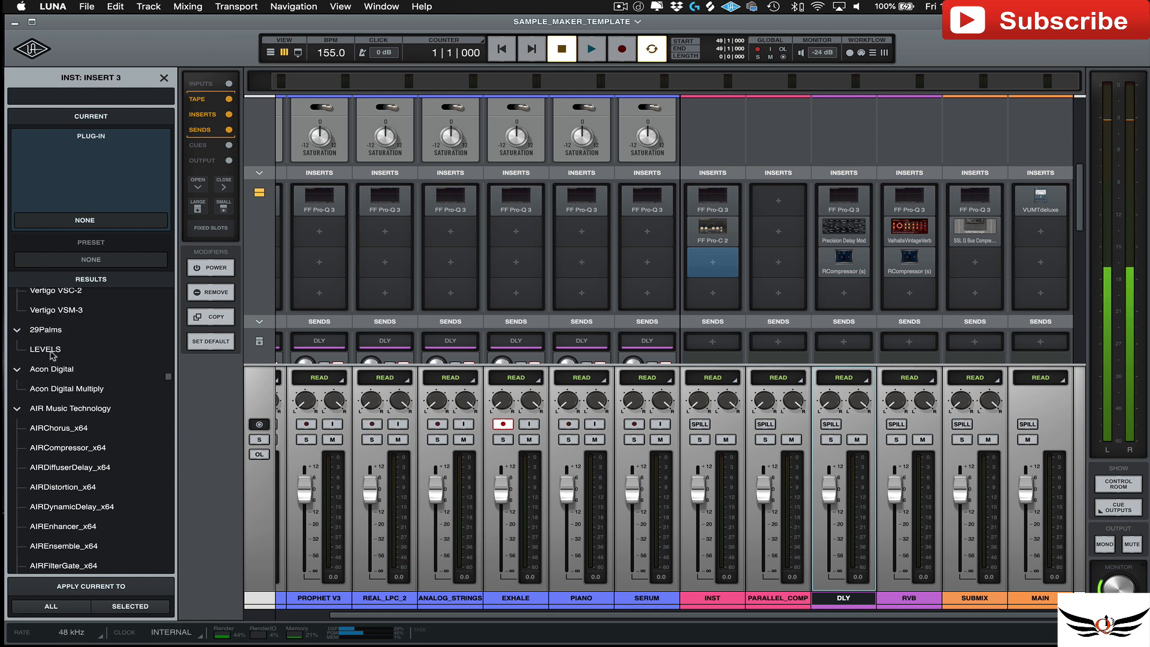
{"action": "double_click", "coordinate": [45, 350]}
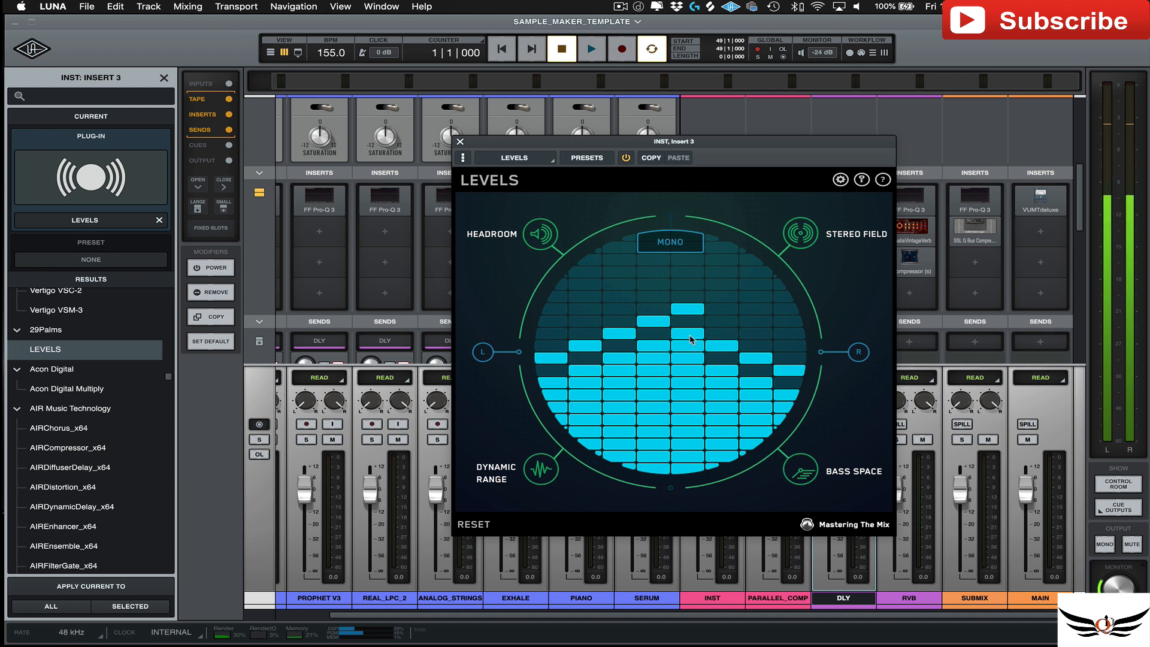
{"action": "mouse_move", "coordinate": [111, 189]}
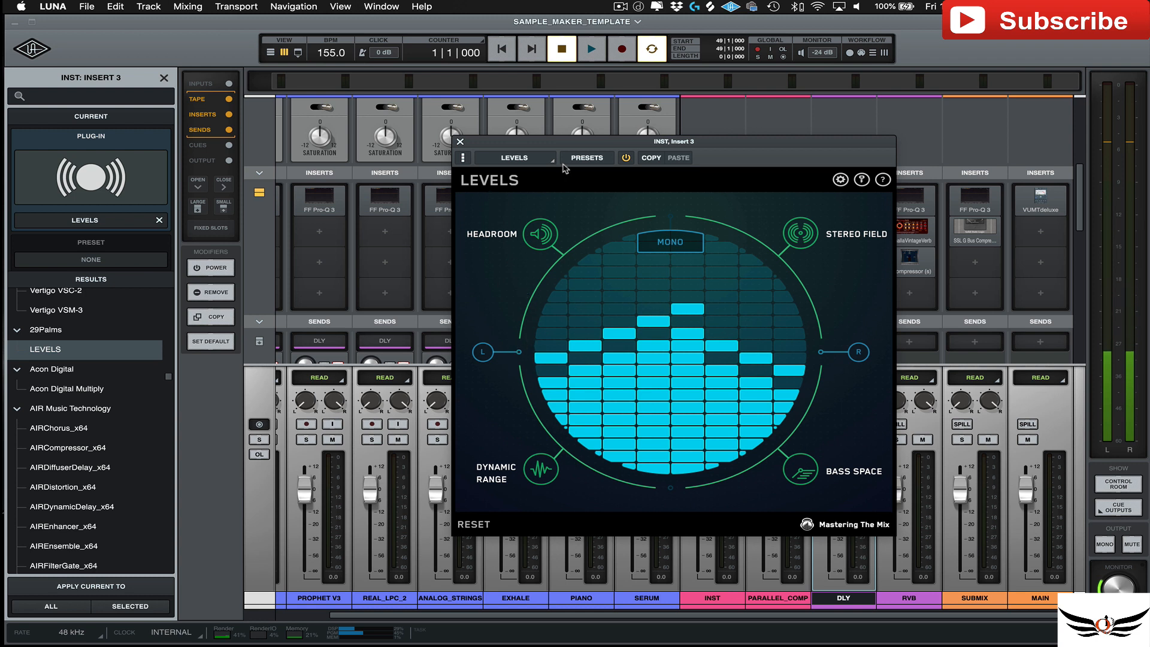
Step: Reopen the LEVELS window from the INST insert and show its preset list
{"action": "left_click", "coordinate": [514, 158]}
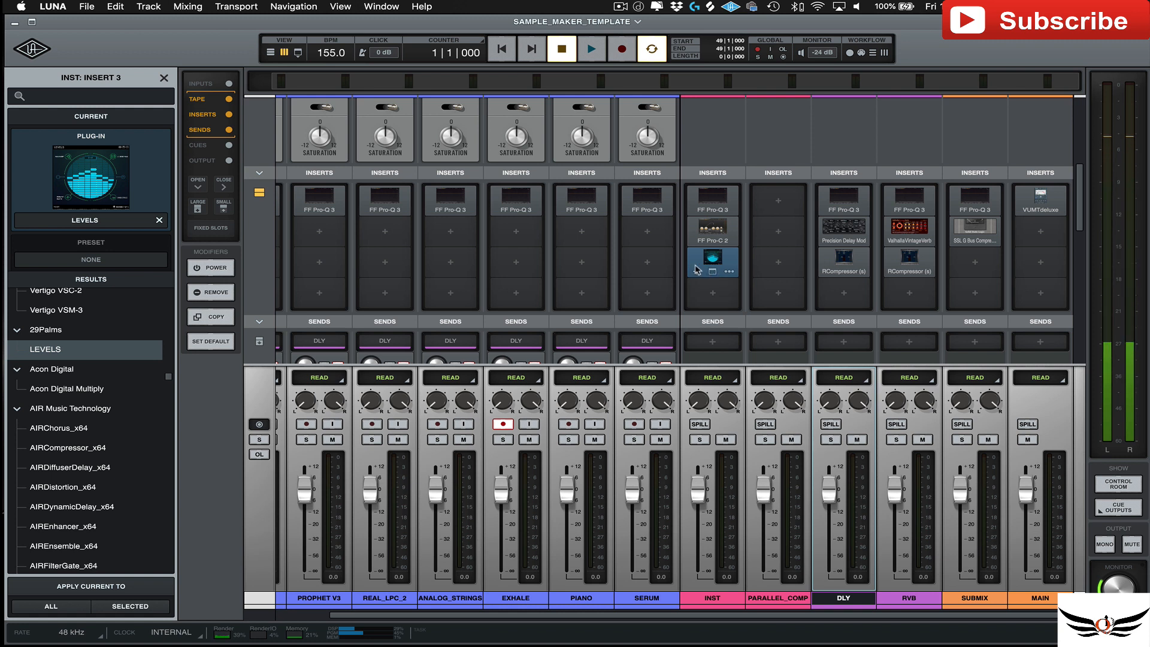
{"action": "left_click", "coordinate": [711, 261]}
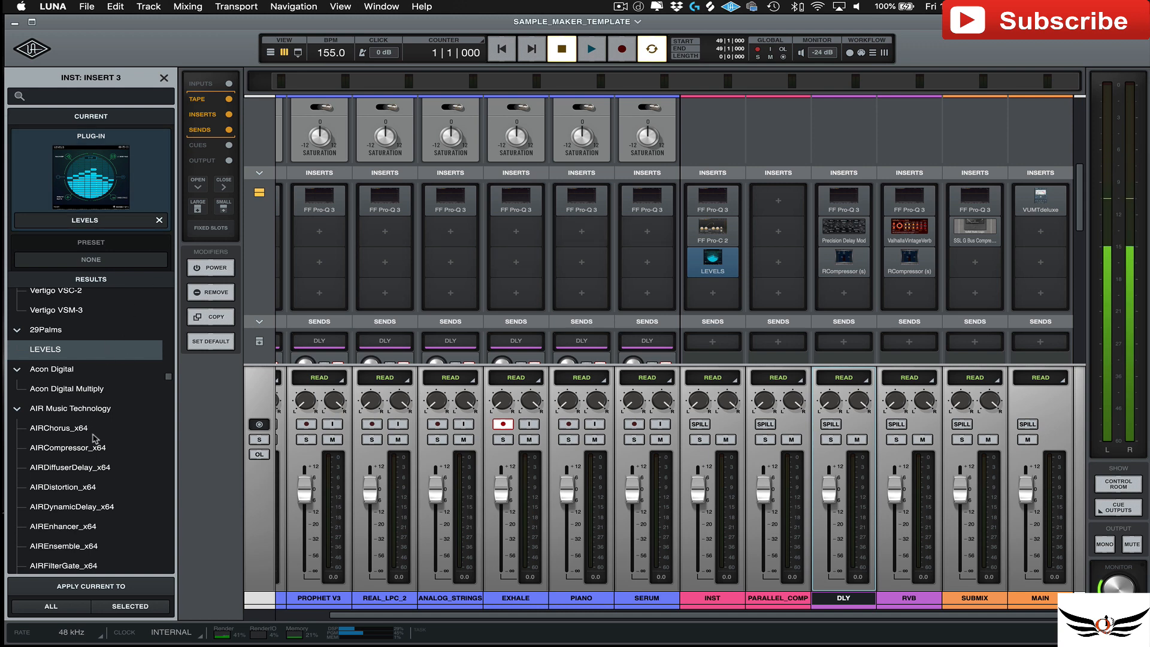
{"action": "mouse_move", "coordinate": [151, 460]}
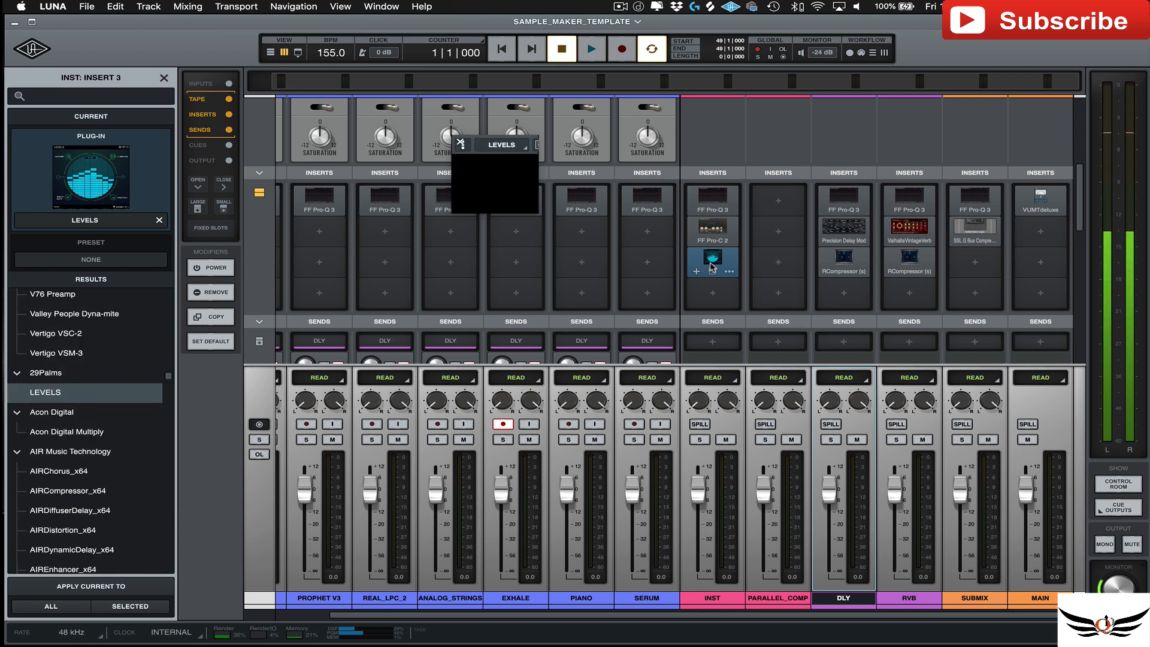
{"action": "left_click", "coordinate": [711, 260]}
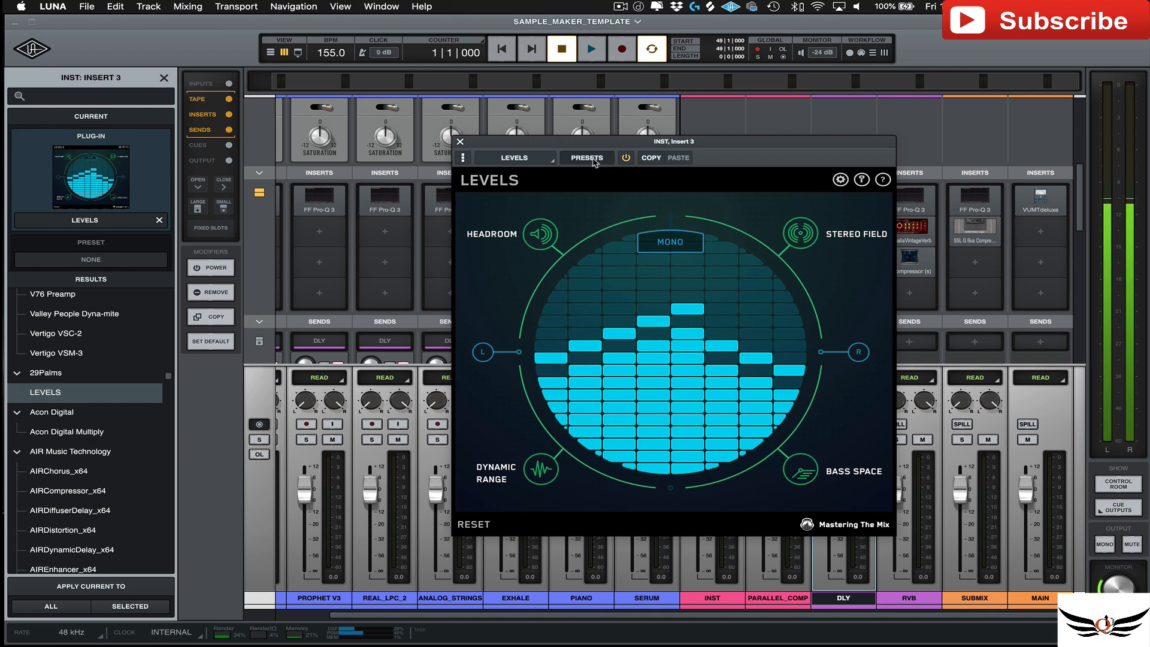
{"action": "left_click", "coordinate": [587, 159]}
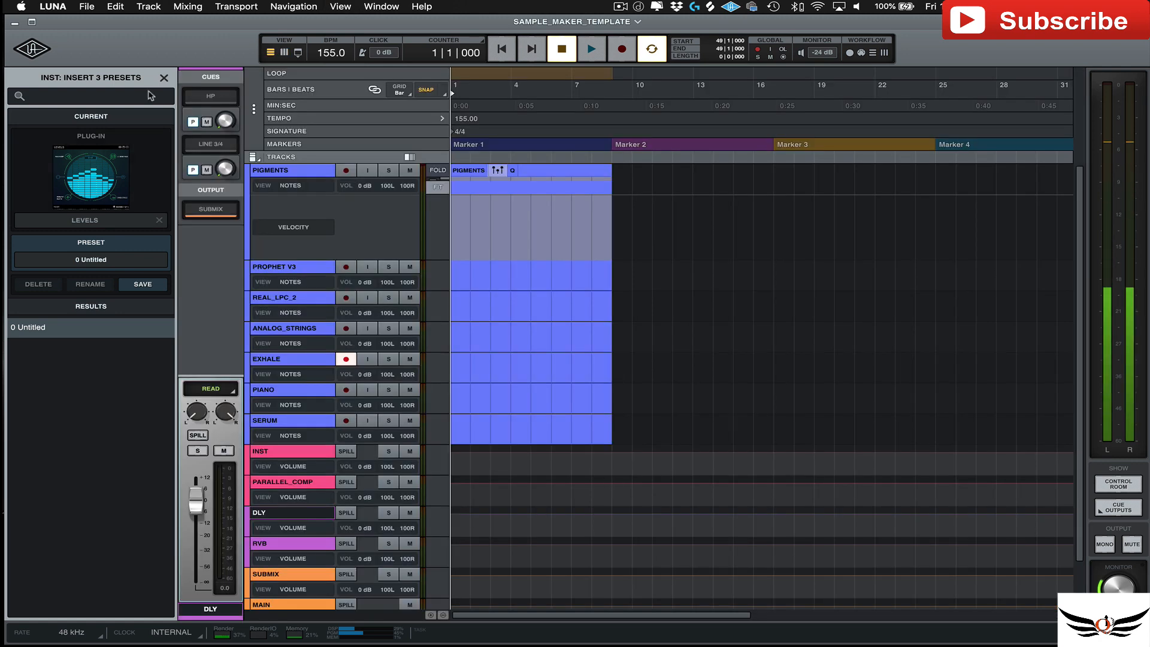
Step: Return to the Tracks view, hiding the presets side panel
{"action": "left_click", "coordinate": [297, 53]}
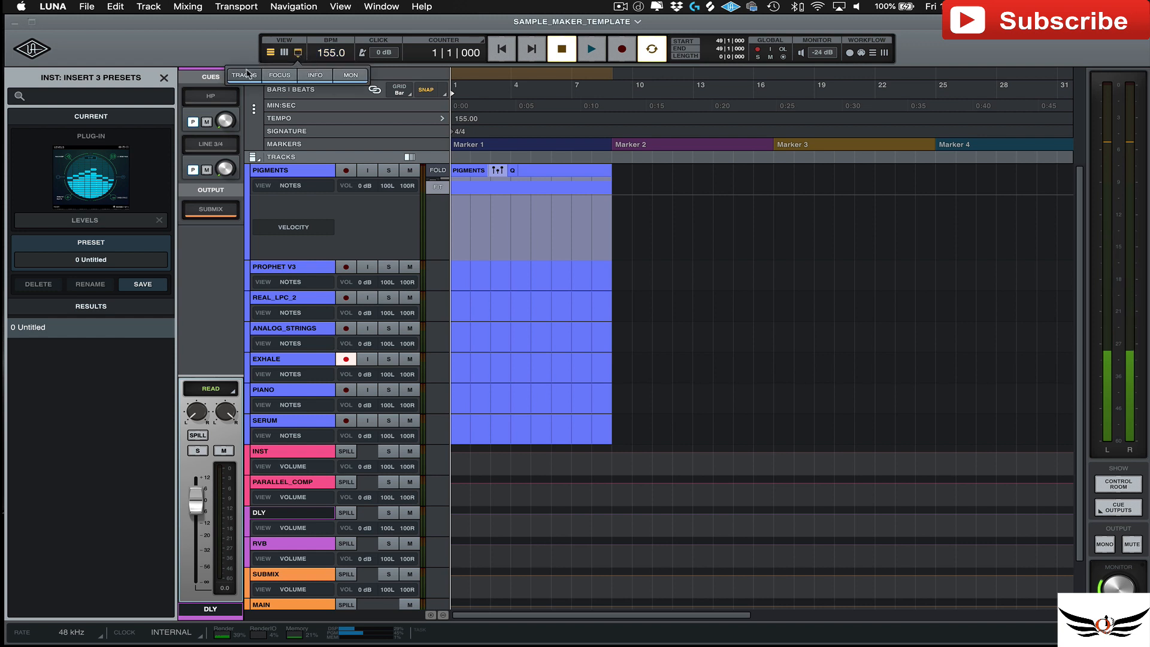
{"action": "left_click", "coordinate": [166, 78]}
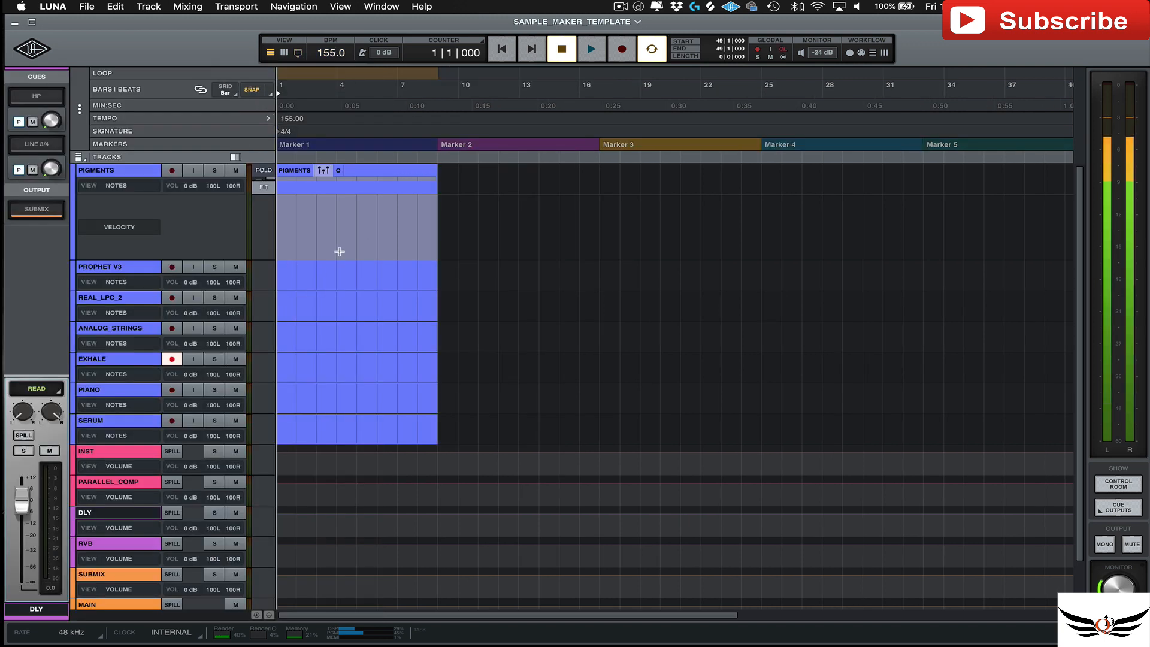
{"action": "mouse_move", "coordinate": [202, 246]}
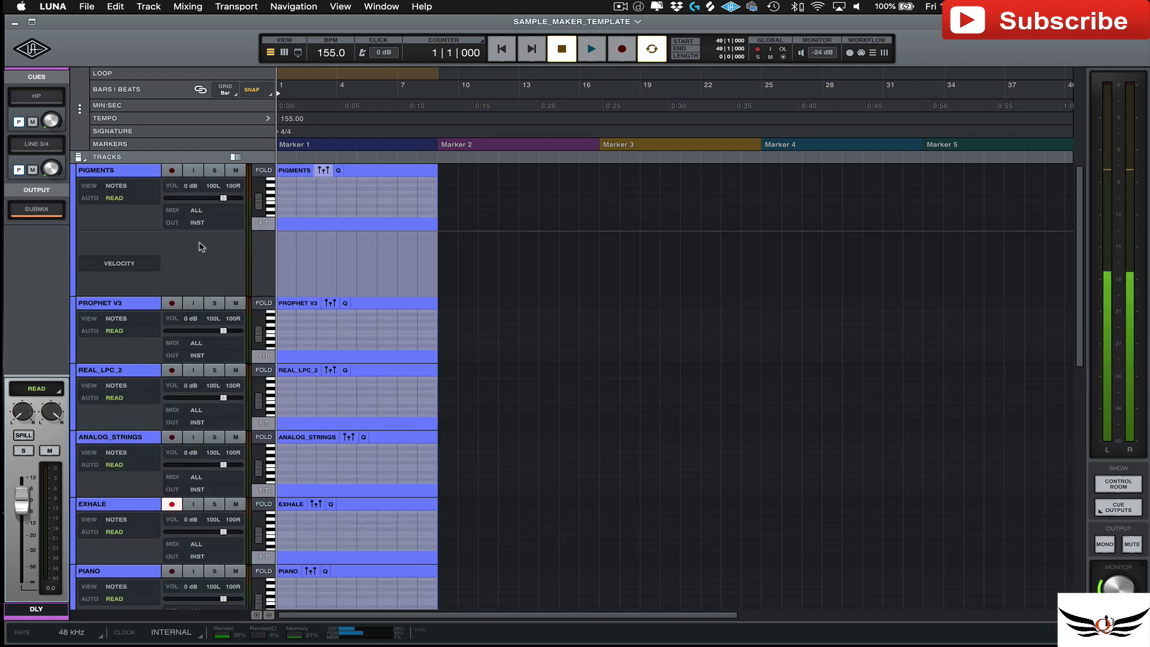
{"action": "mouse_move", "coordinate": [450, 252]}
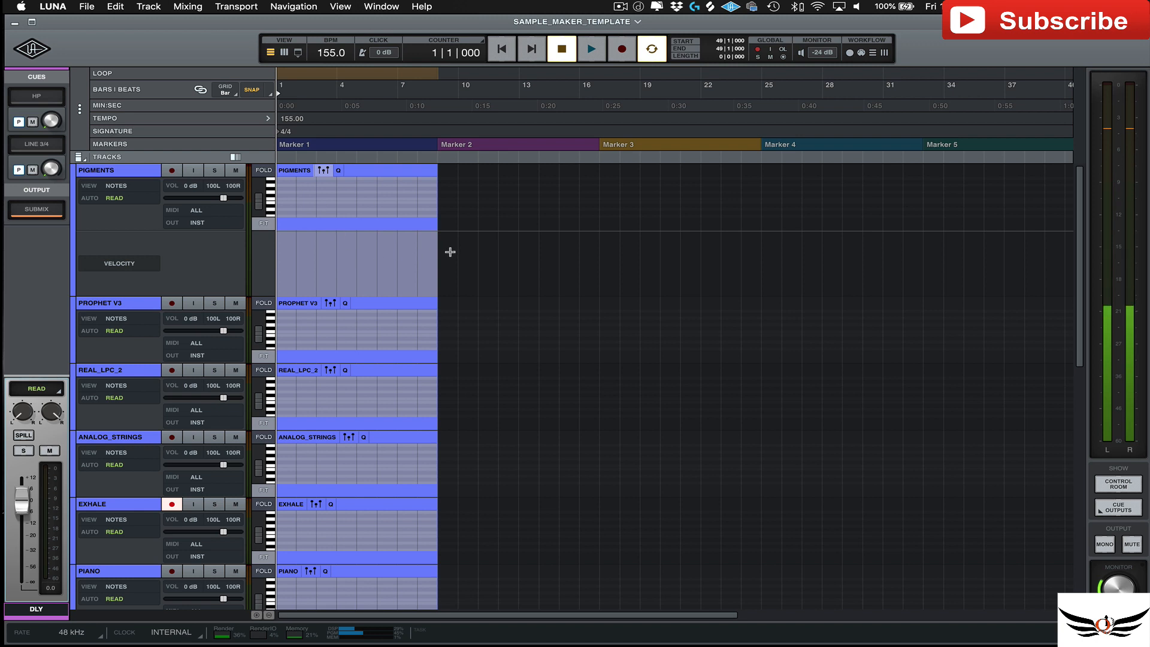
{"action": "mouse_move", "coordinate": [439, 172]}
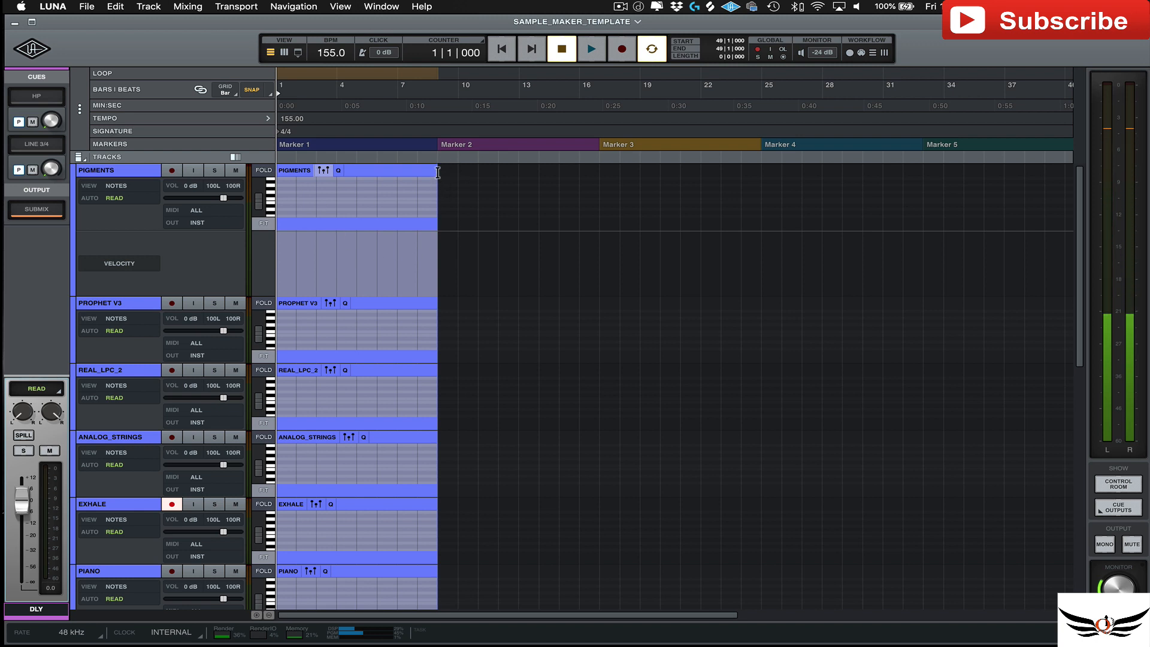
{"action": "left_click", "coordinate": [97, 170]}
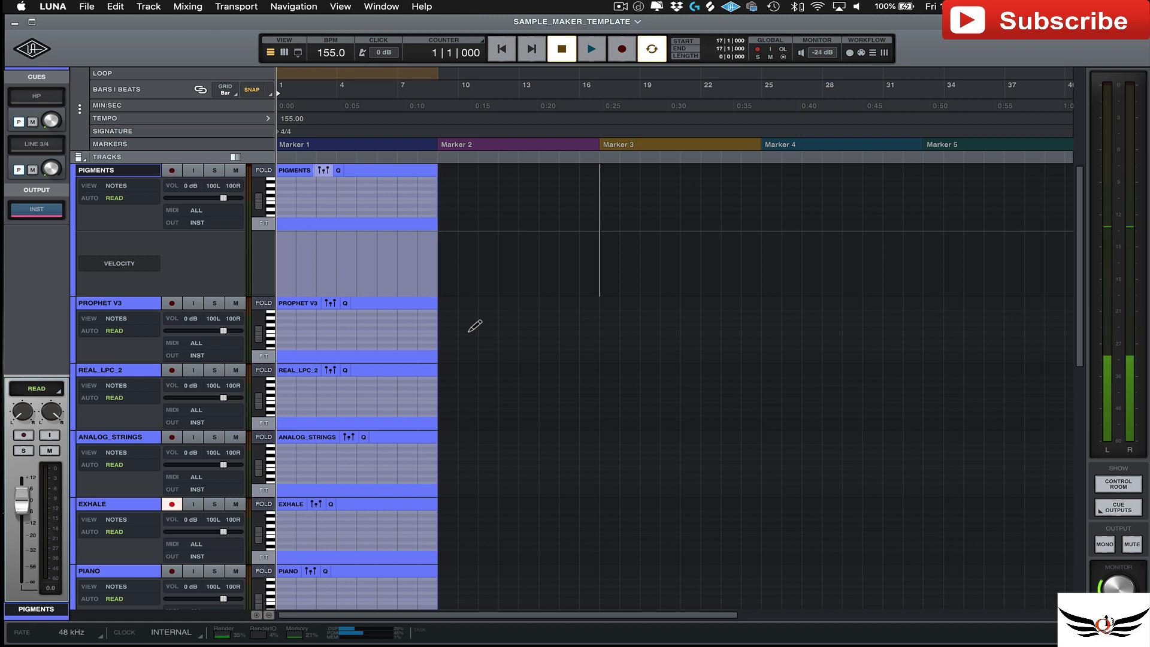
{"action": "mouse_move", "coordinate": [467, 331]}
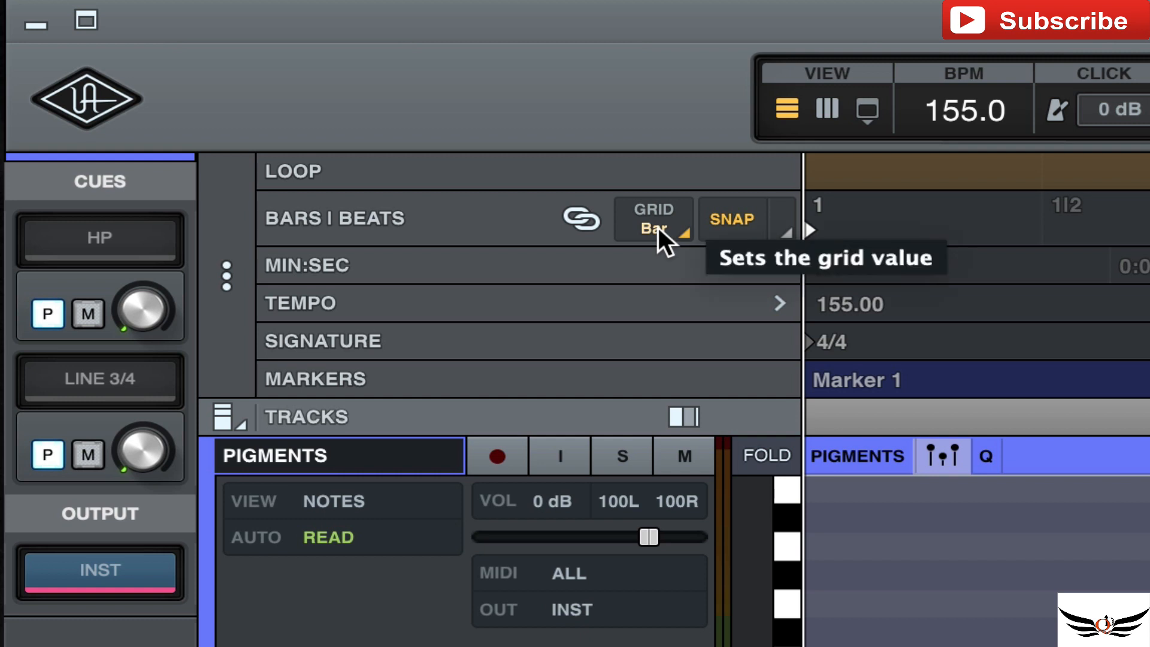
Step: Step the timeline grid from Bar through Beat, 1/2 and 1/8 down to 1/32
{"action": "left_click", "coordinate": [653, 220]}
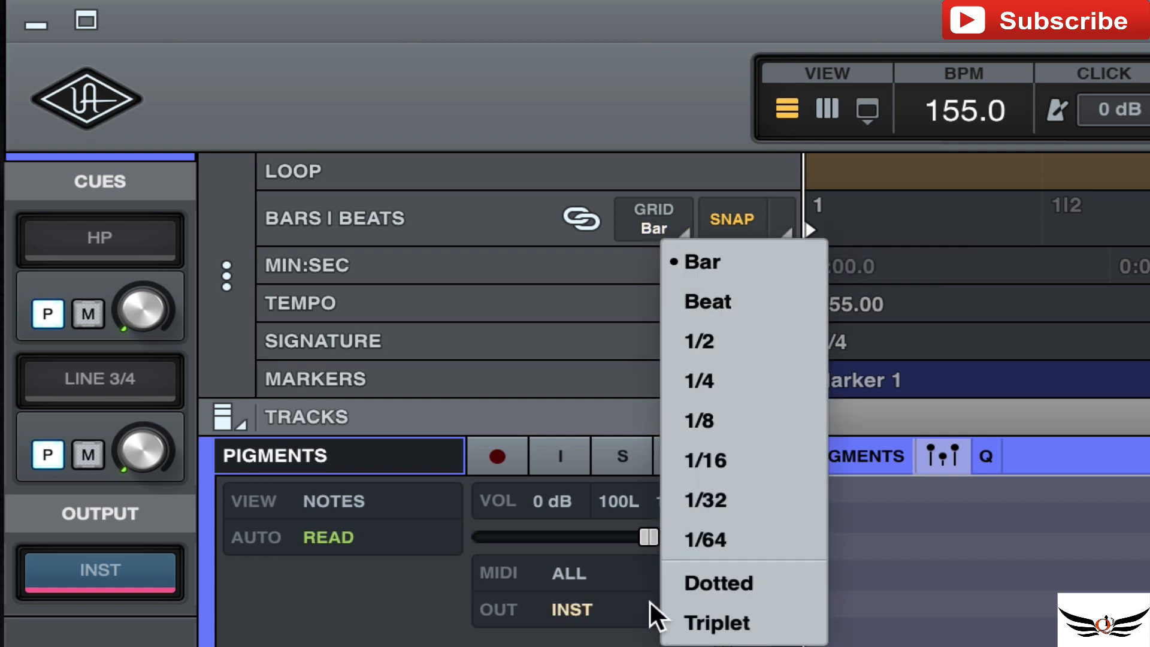
{"action": "left_click", "coordinate": [700, 381]}
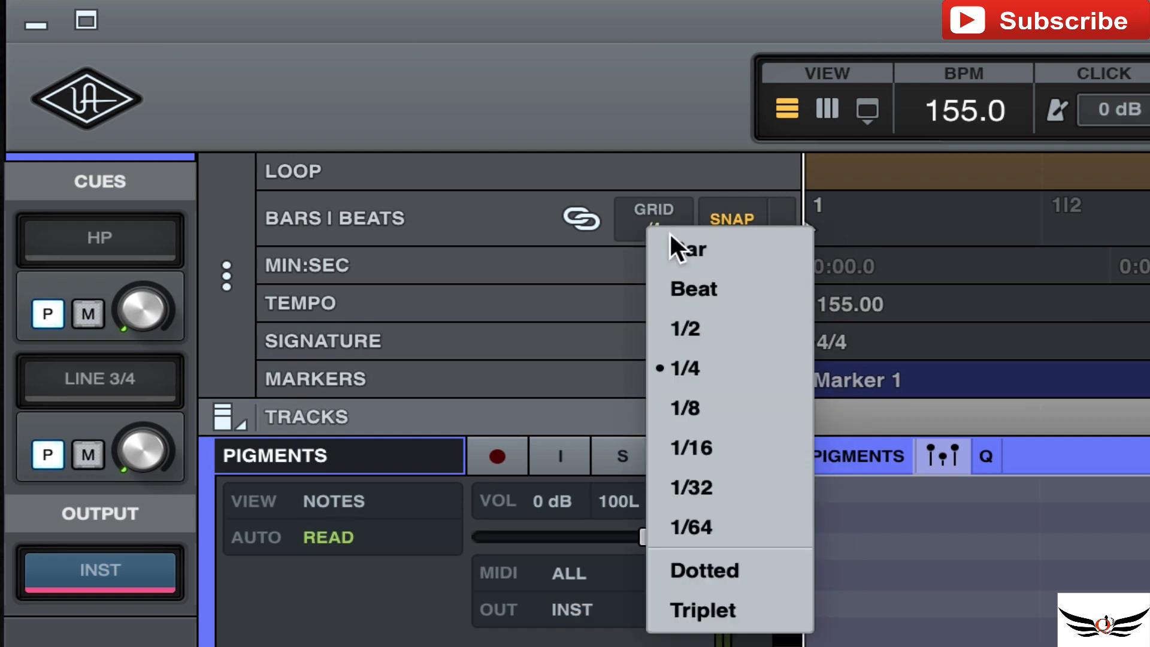
{"action": "left_click", "coordinate": [684, 328]}
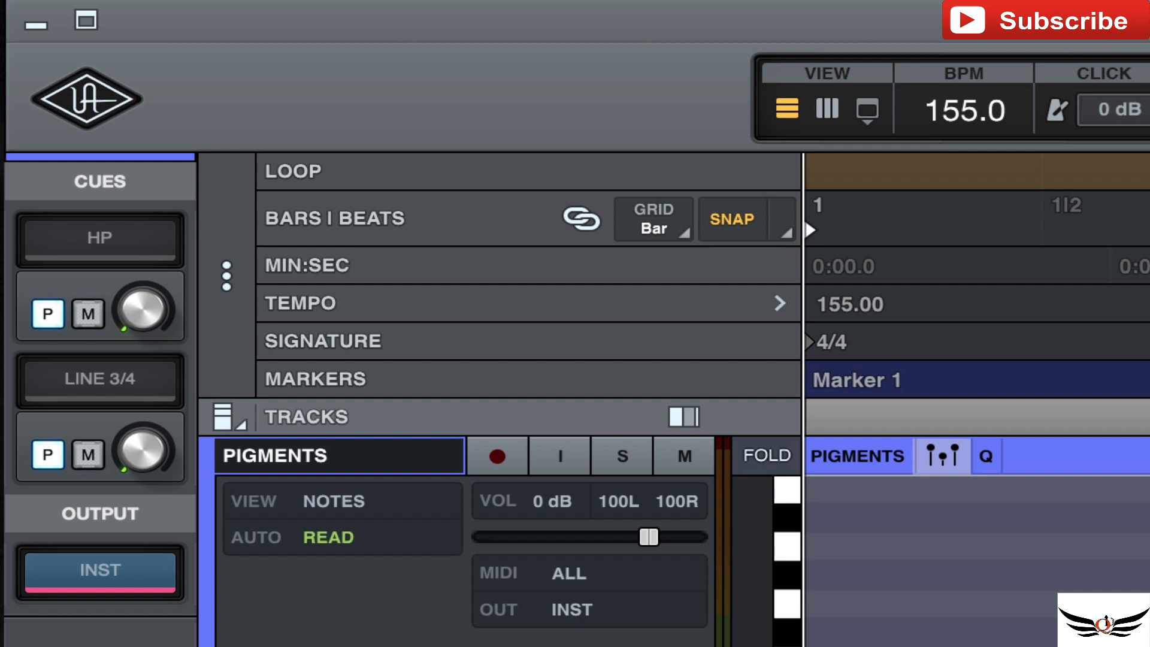
{"action": "left_click", "coordinate": [652, 219]}
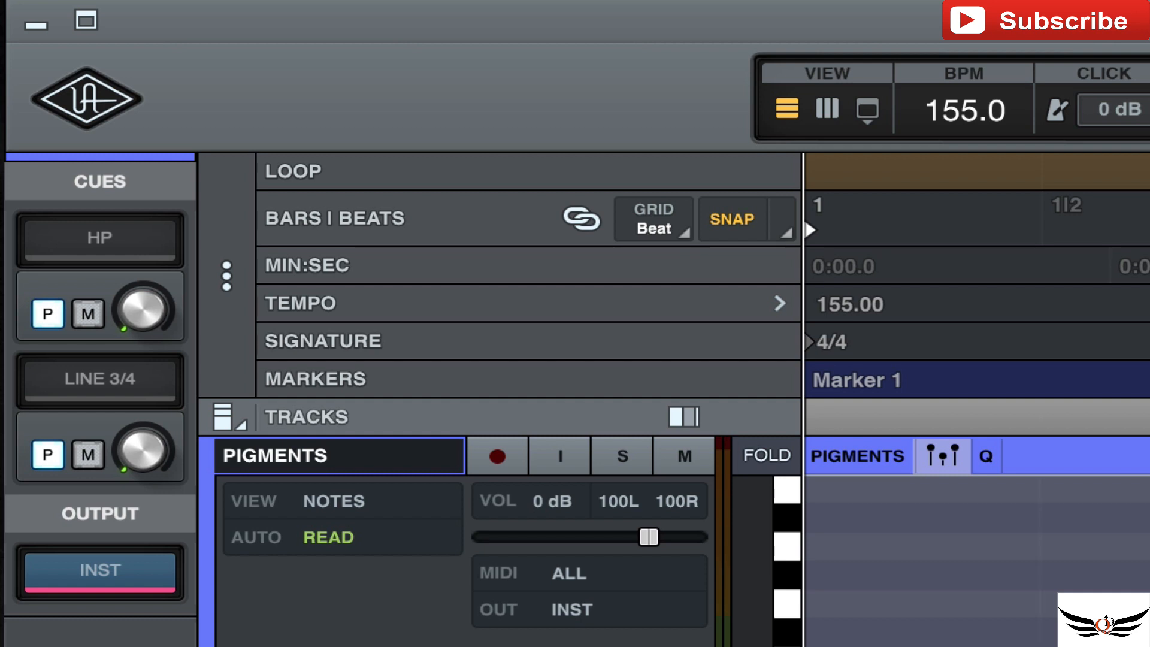
{"action": "left_click", "coordinate": [653, 219]}
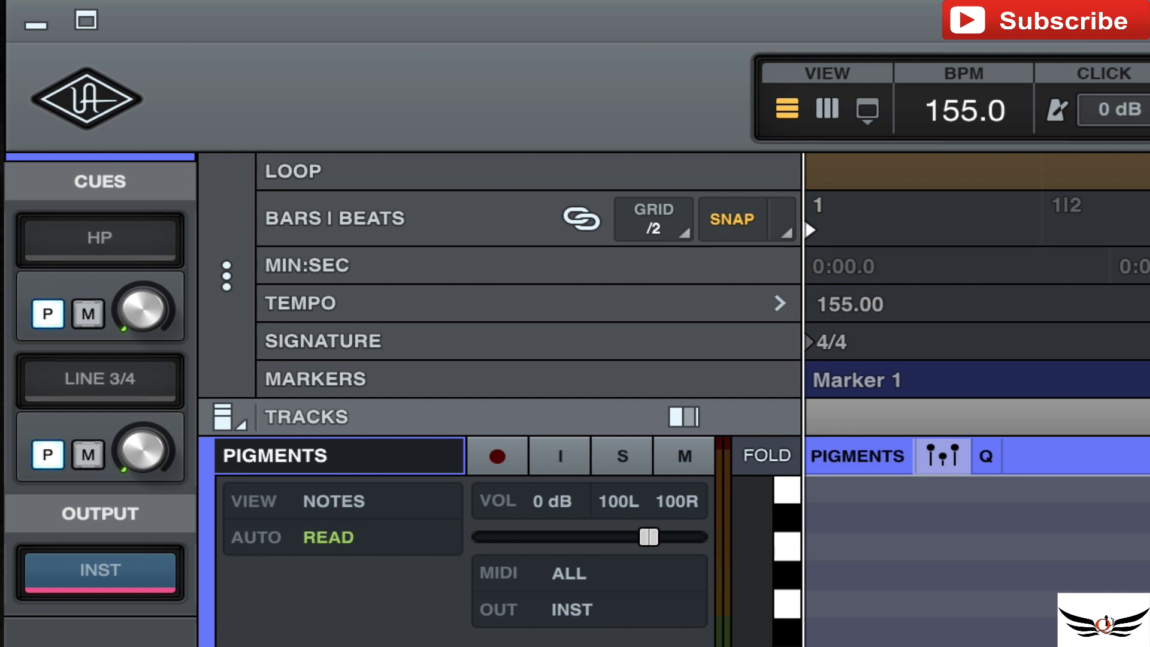
{"action": "left_click", "coordinate": [653, 218]}
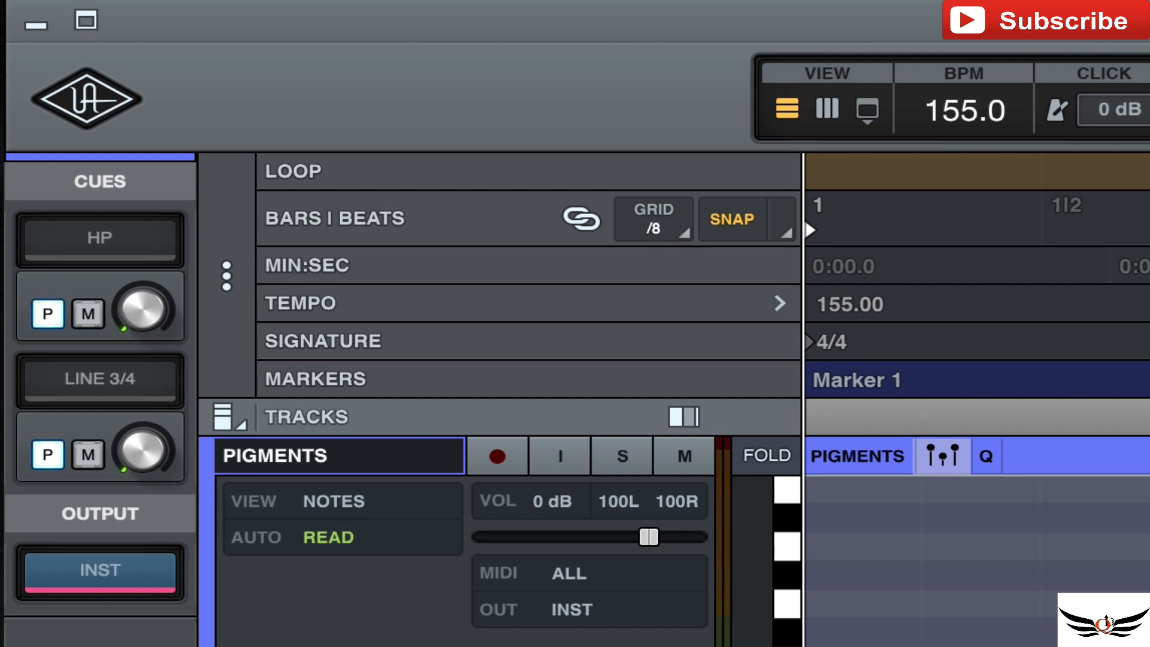
{"action": "left_click", "coordinate": [653, 220]}
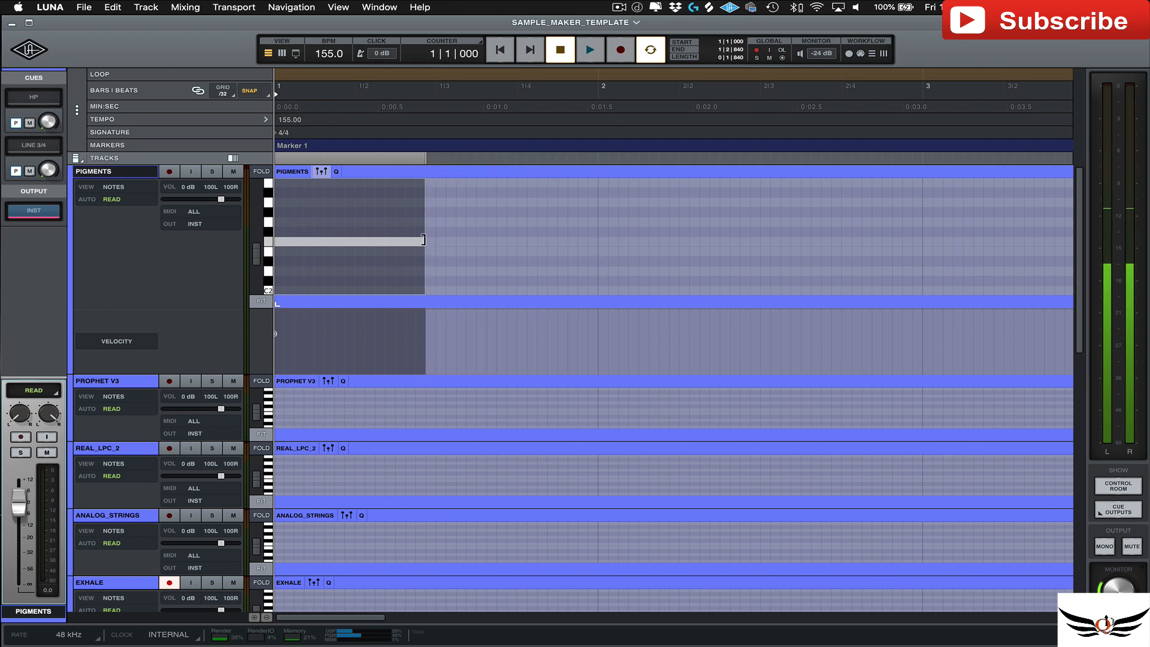
Step: Stretch a short note at the start of the PIGMENTS region with the pencil tool
{"action": "left_click_drag", "start_coordinate": [423, 239], "coordinate": [520, 250]}
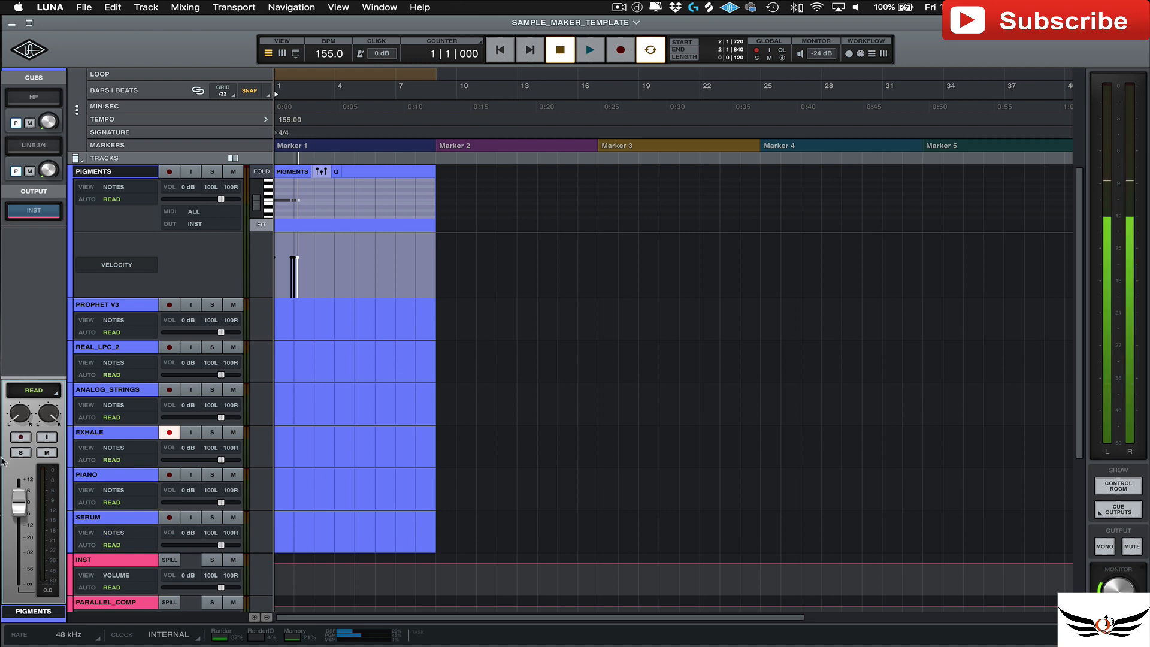
{"action": "left_click", "coordinate": [99, 304]}
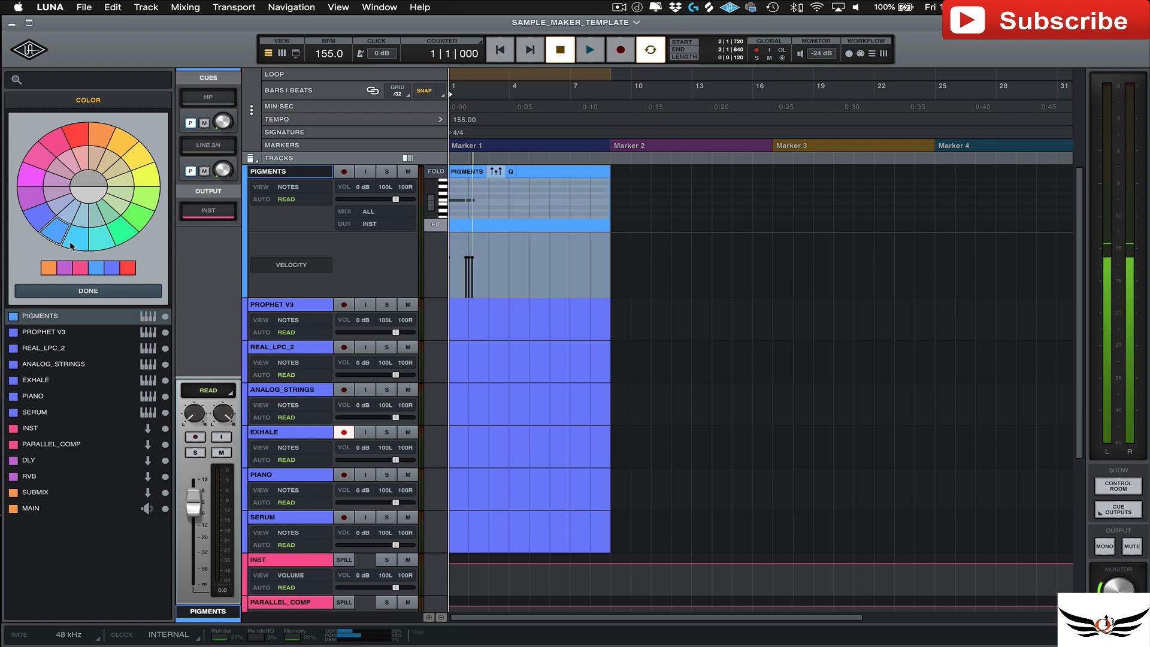
Step: Colour the PIGMENTS track yellow, then restore its original blue
{"action": "left_click", "coordinate": [126, 158]}
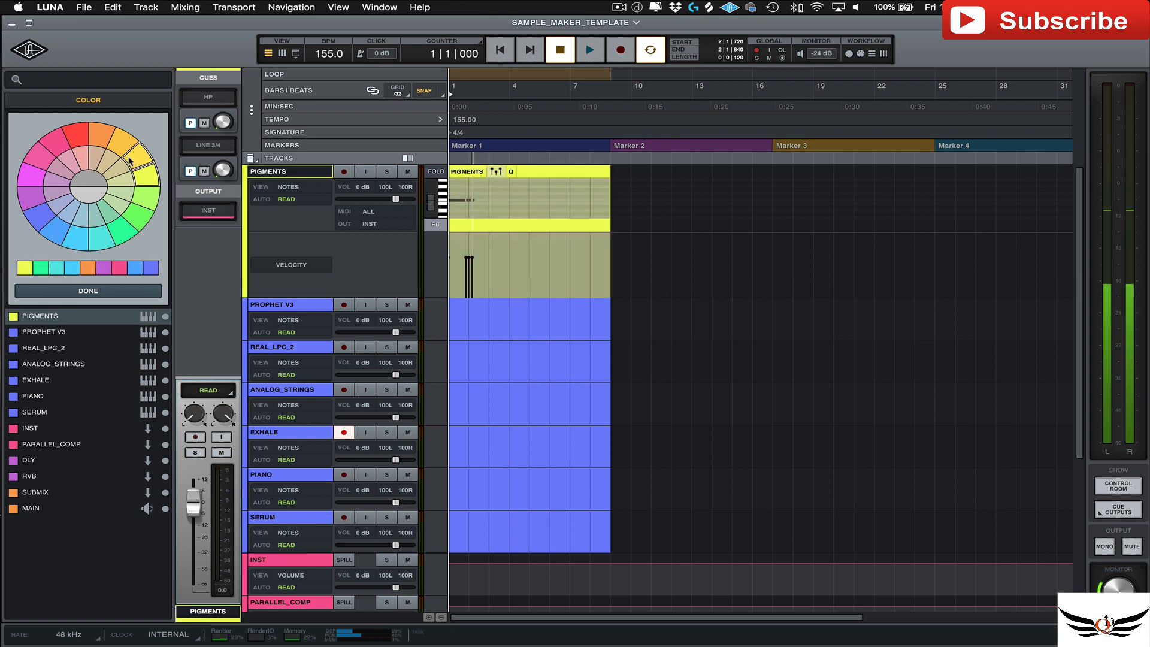
{"action": "left_click", "coordinate": [99, 239]}
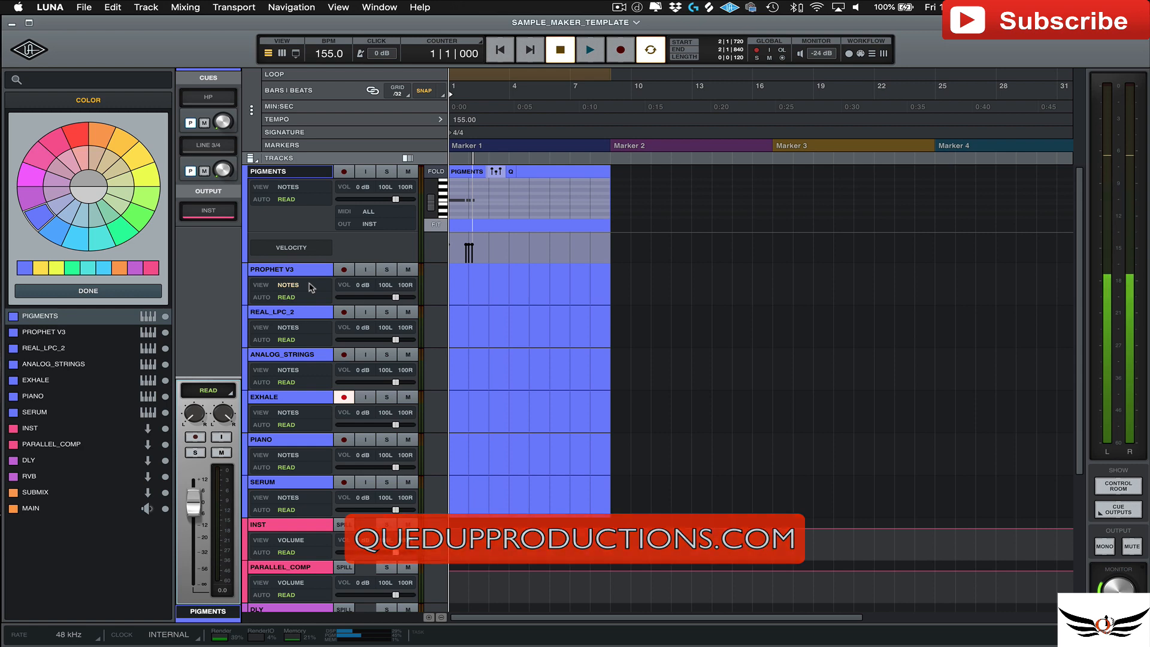
{"action": "scroll", "scroll_direction": "down", "scroll_amount": 3}
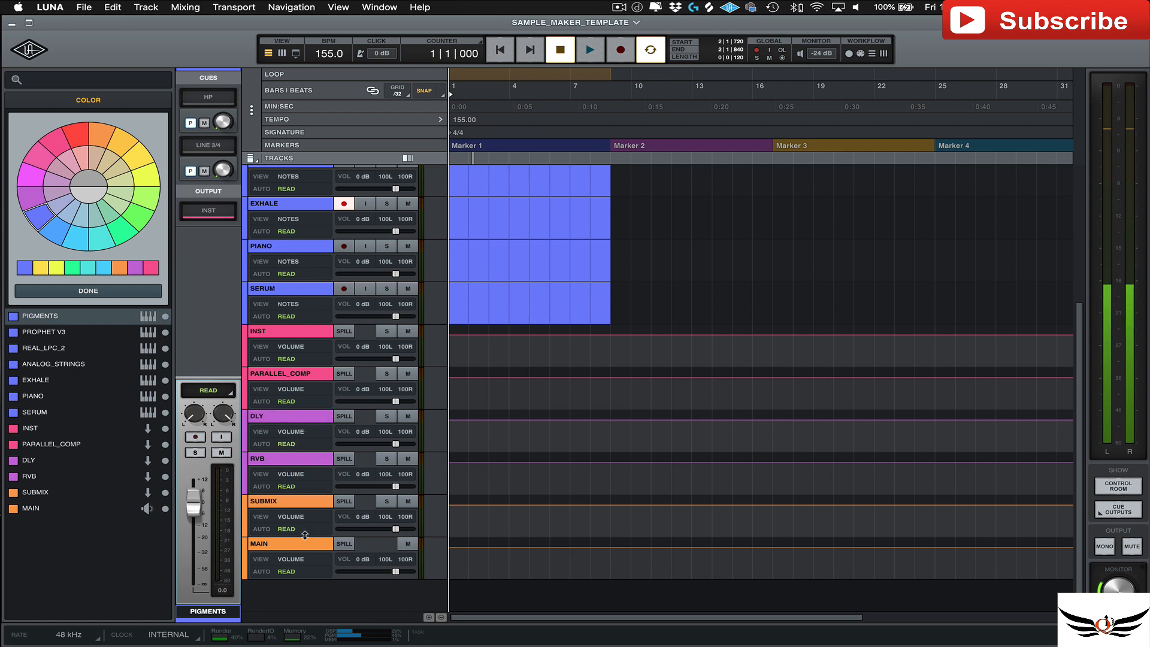
{"action": "mouse_move", "coordinate": [165, 329]}
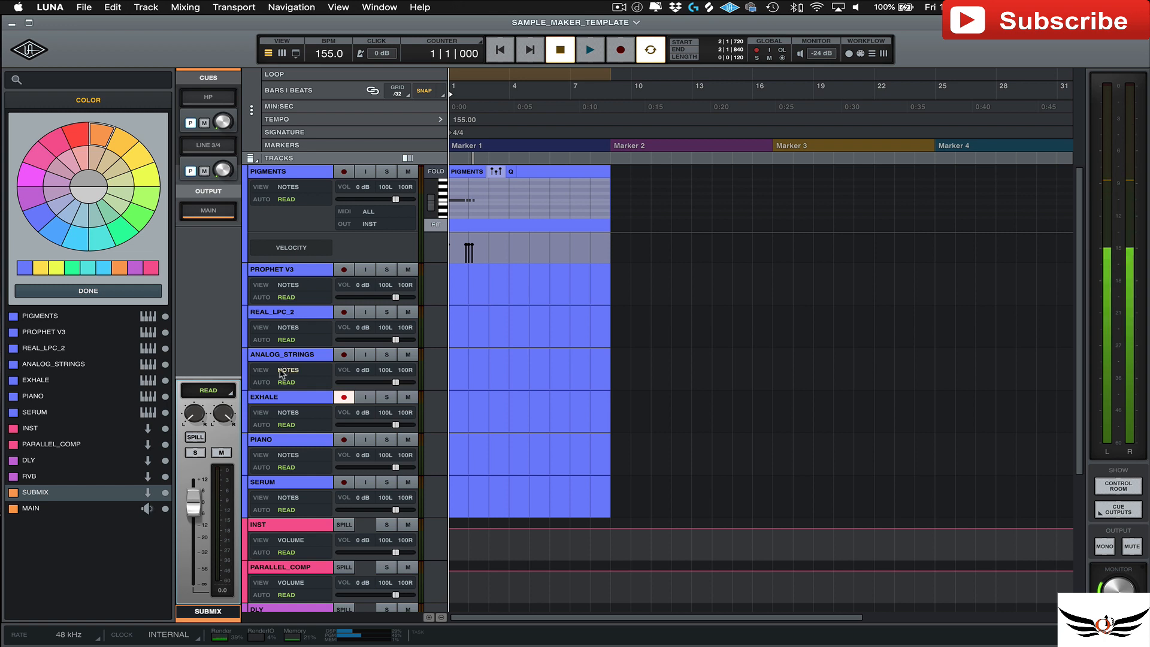
{"action": "mouse_move", "coordinate": [784, 333]}
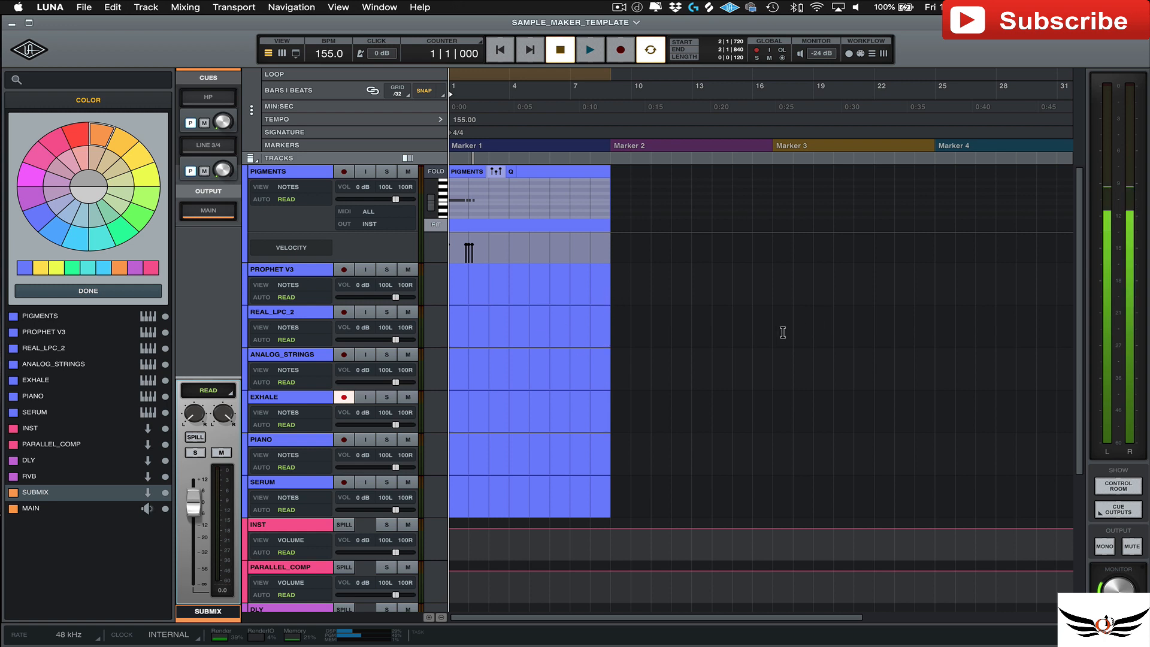
{"action": "mouse_move", "coordinate": [297, 31]}
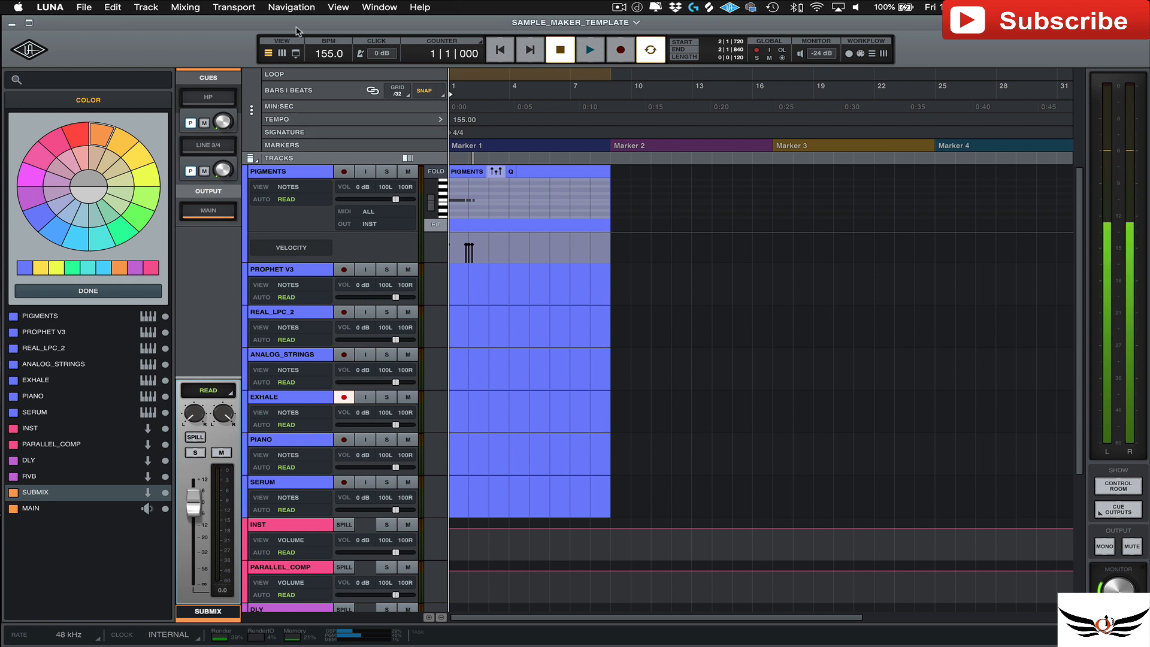
{"action": "left_click", "coordinate": [86, 7]}
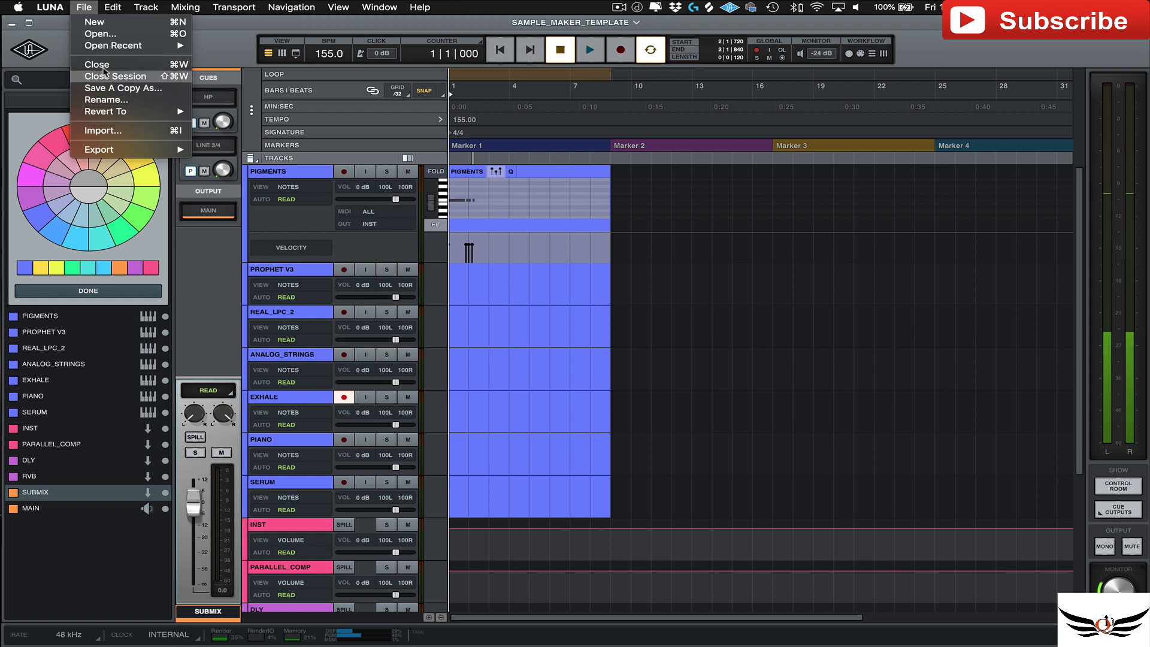
{"action": "left_click", "coordinate": [259, 28]}
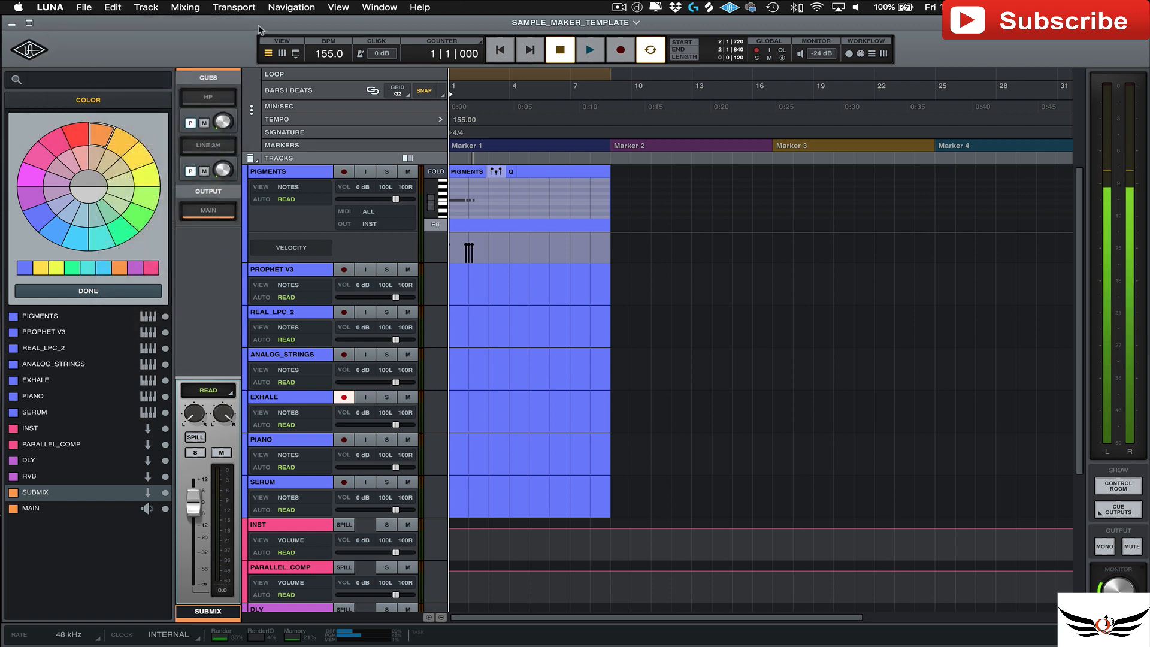